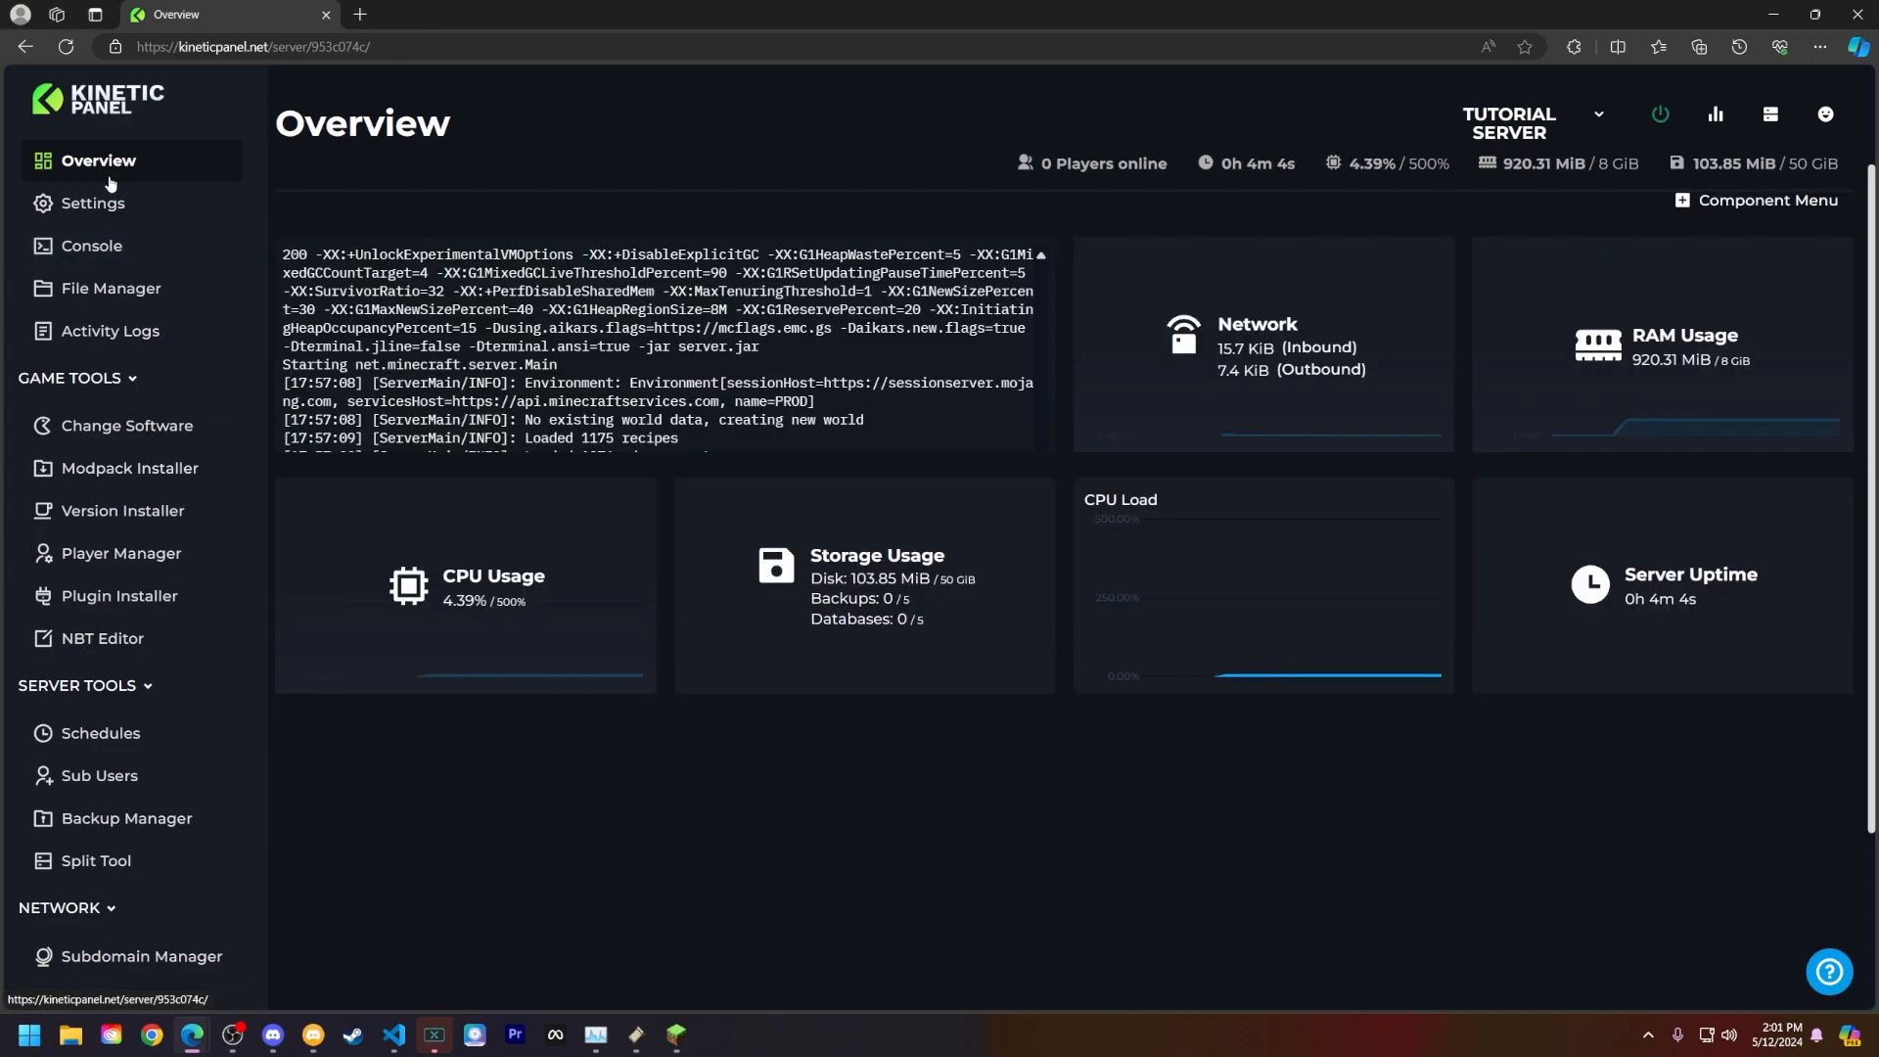
{"action": "mouse_move", "coordinate": [286, 84]}
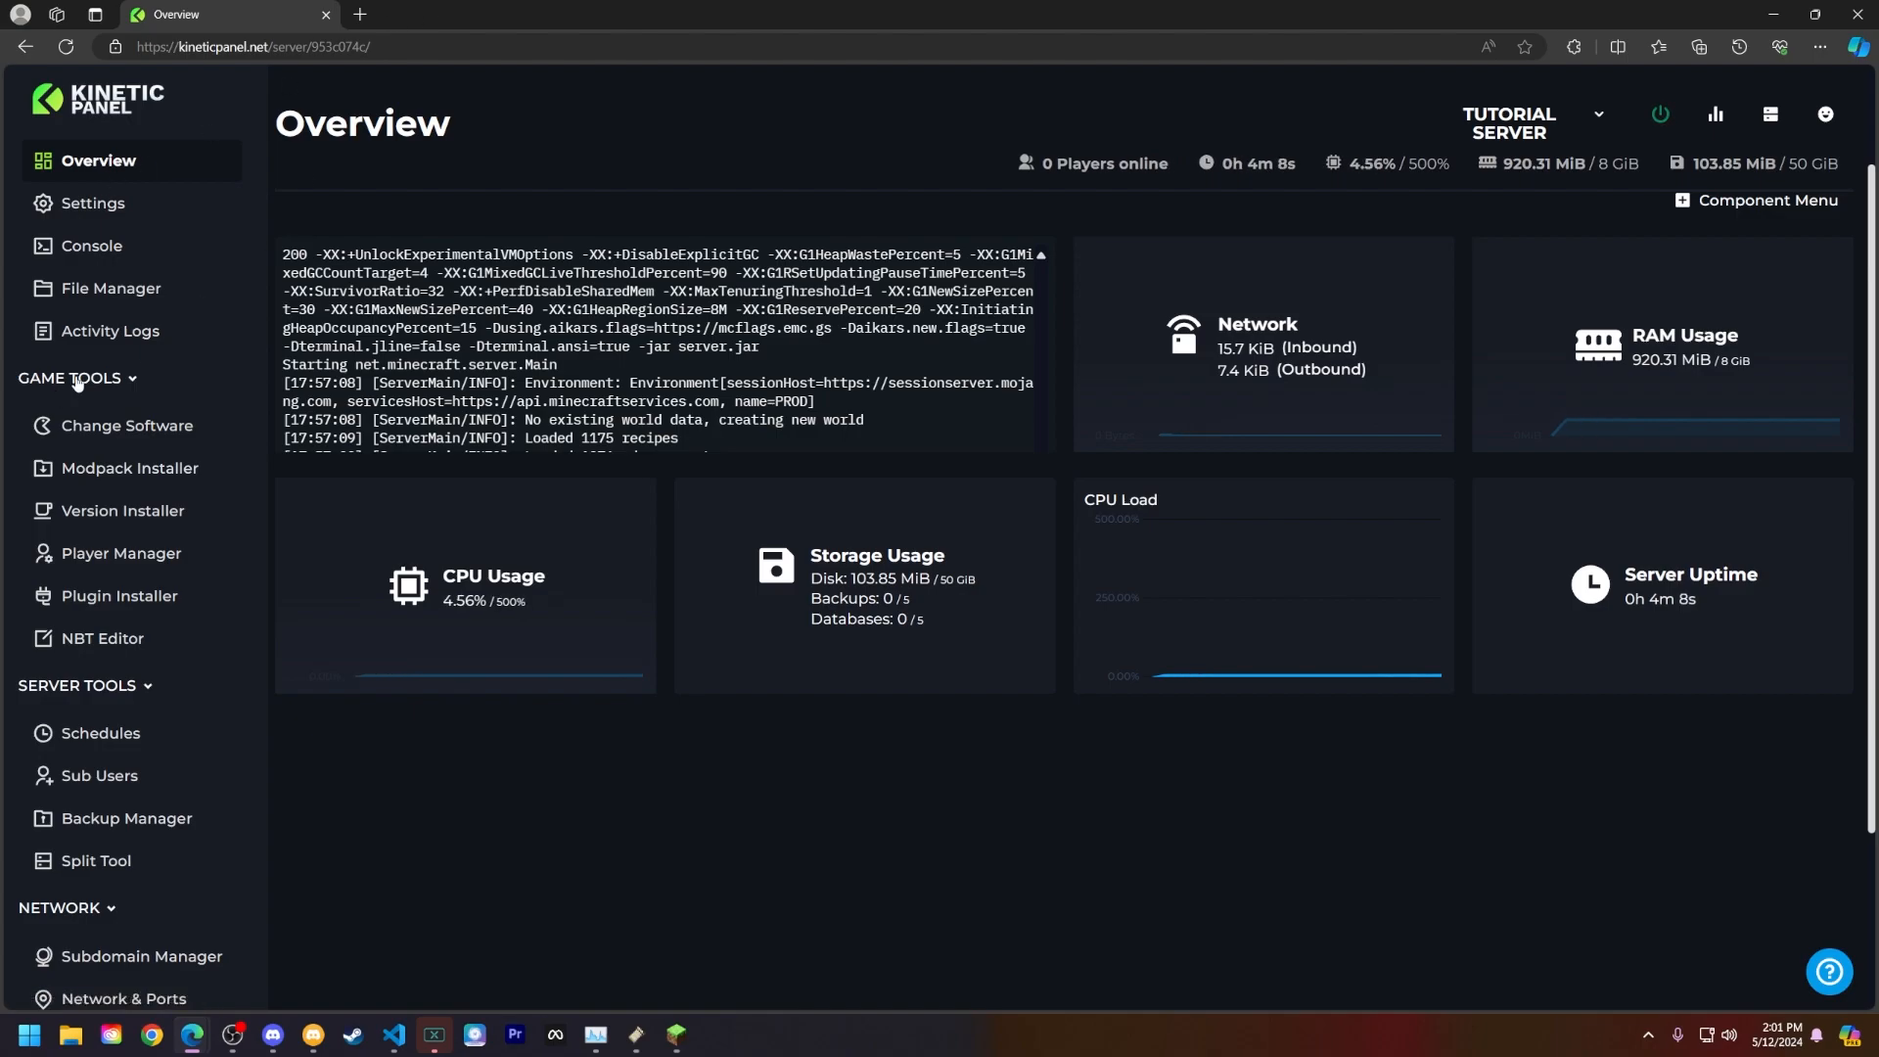
Navigate from Player Manager to the Manage Whitelist page
{"action": "left_click", "coordinate": [121, 552]}
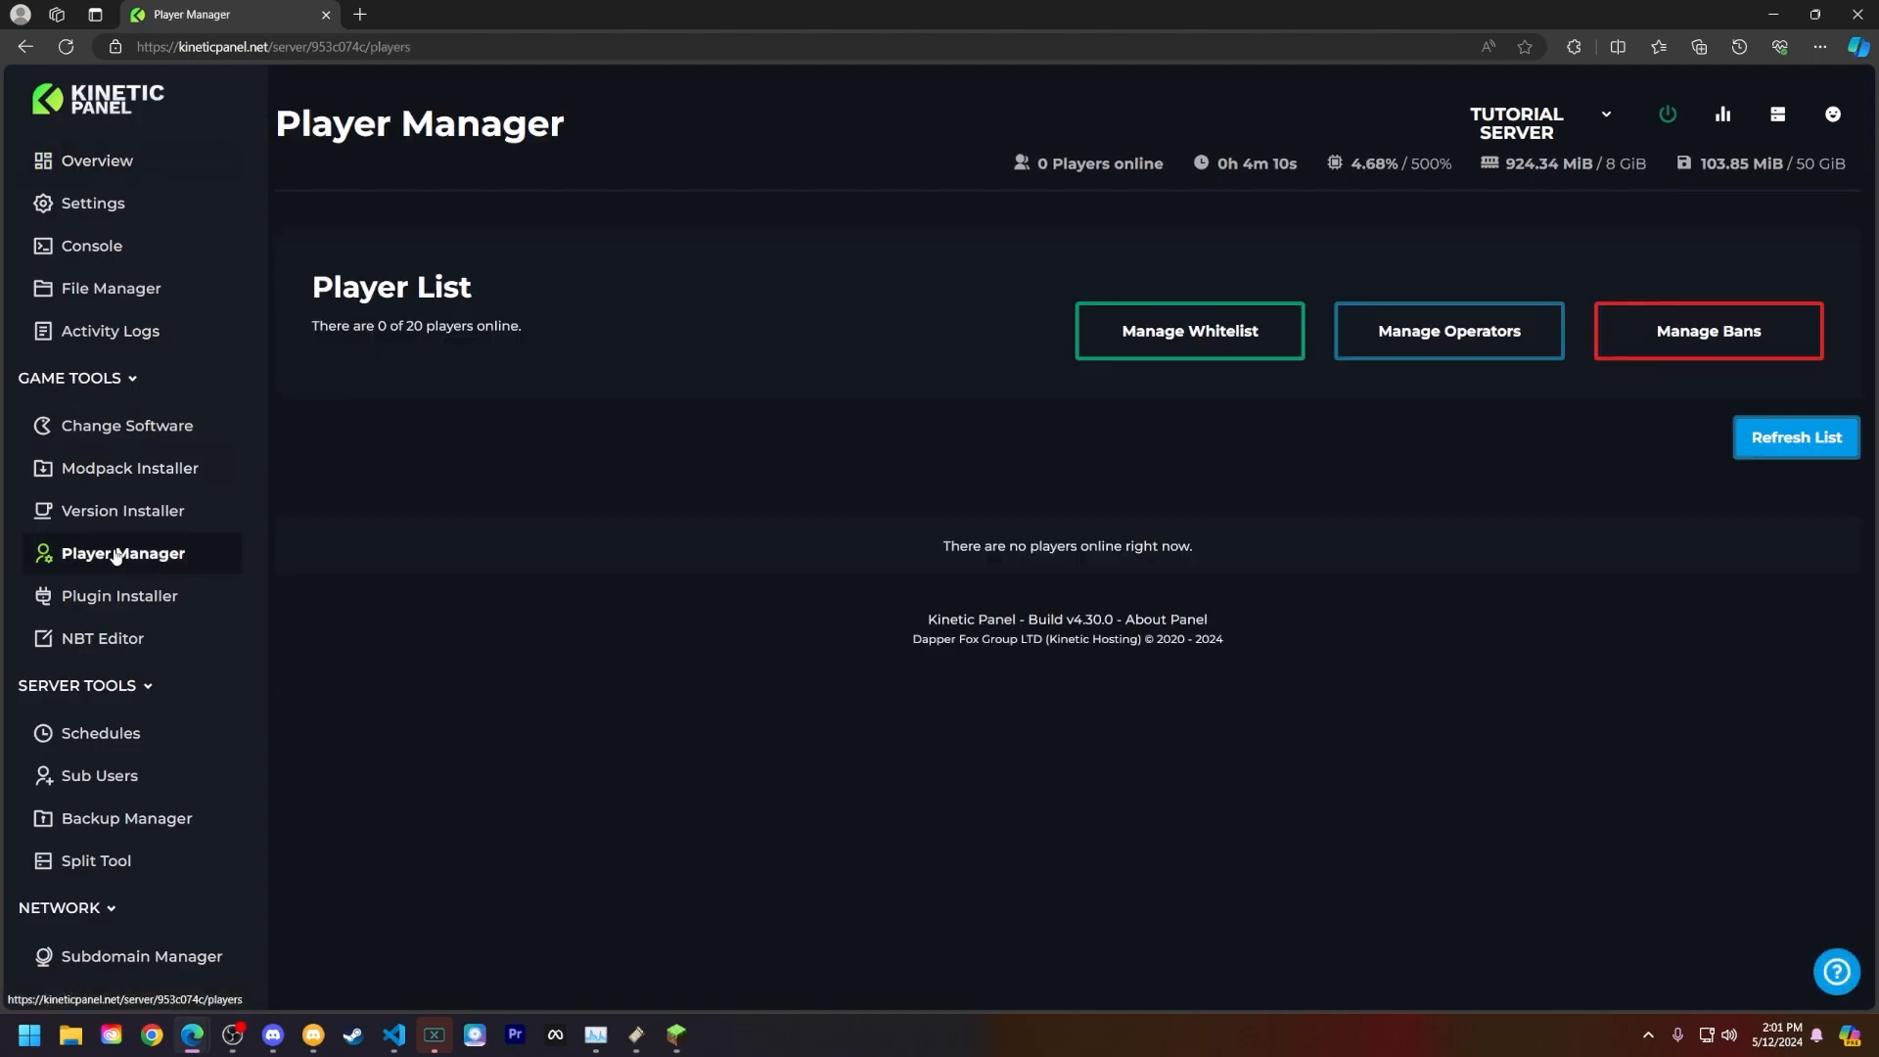
{"action": "left_click", "coordinate": [1188, 331]}
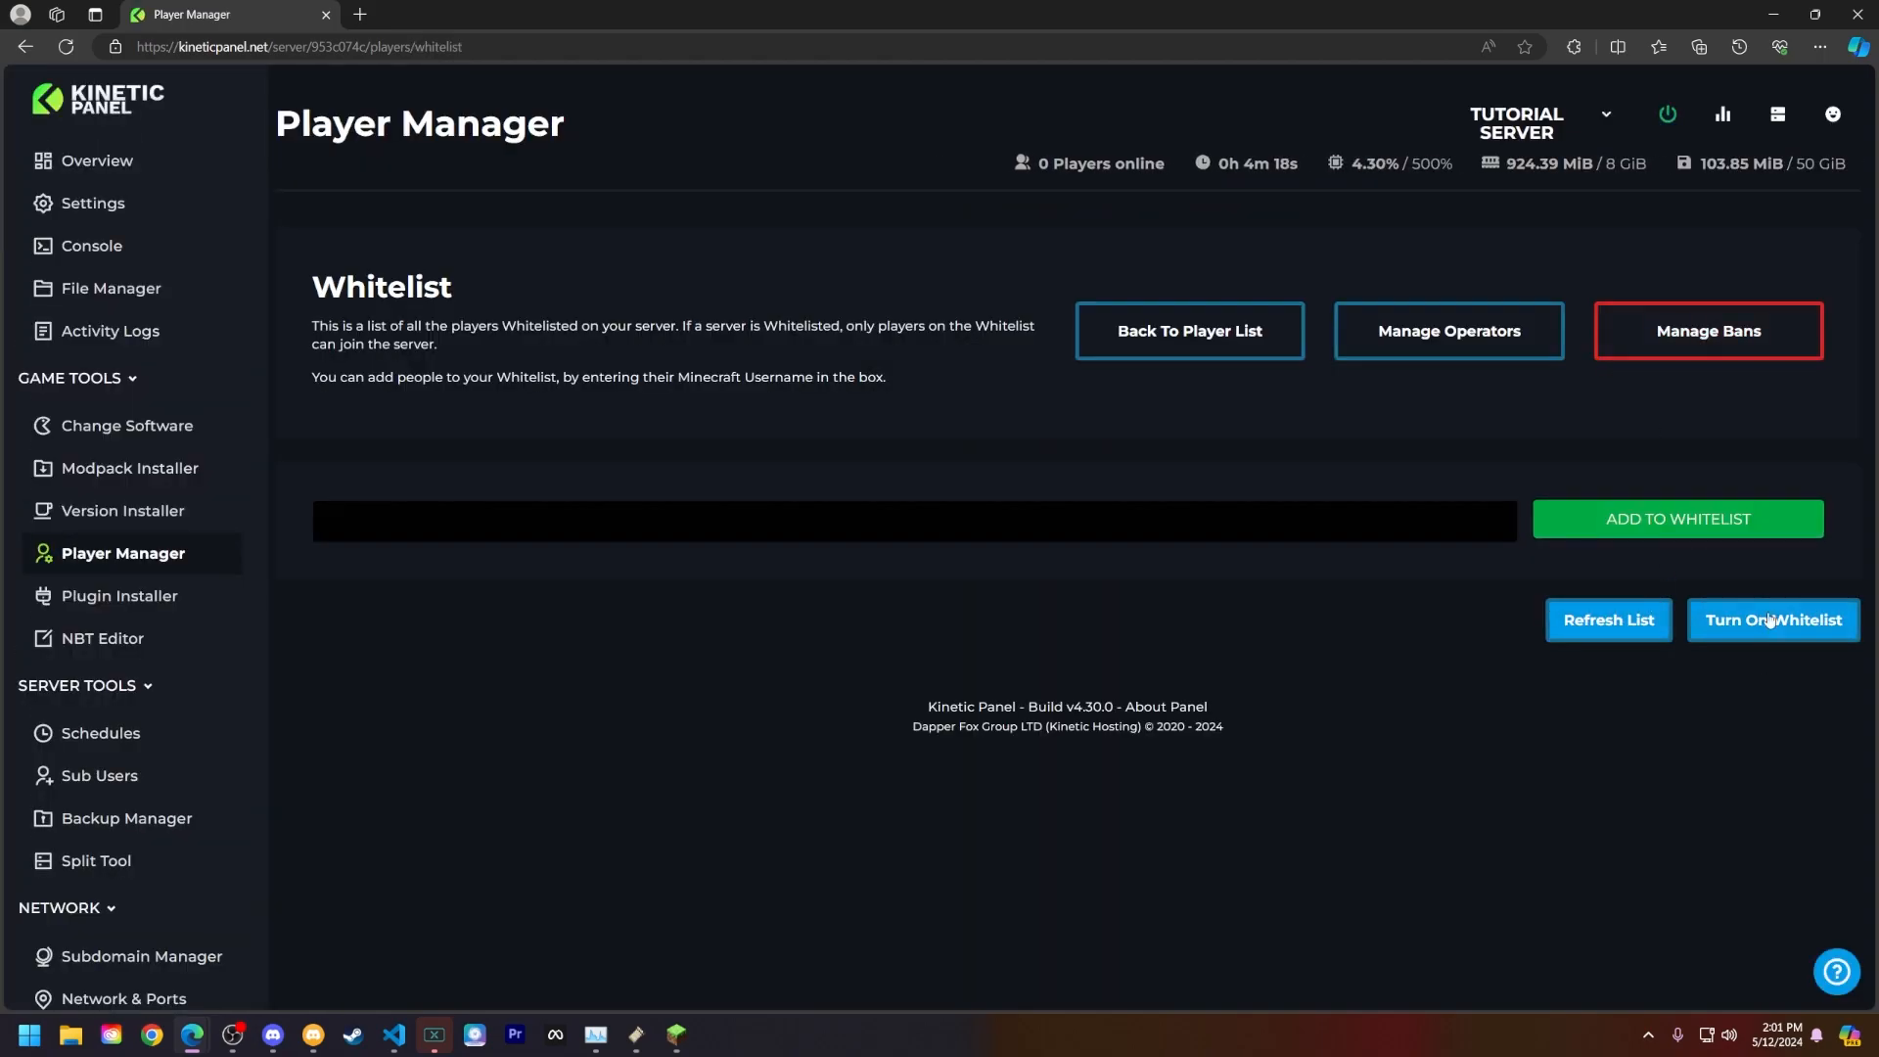
{"action": "mouse_move", "coordinate": [1773, 628]}
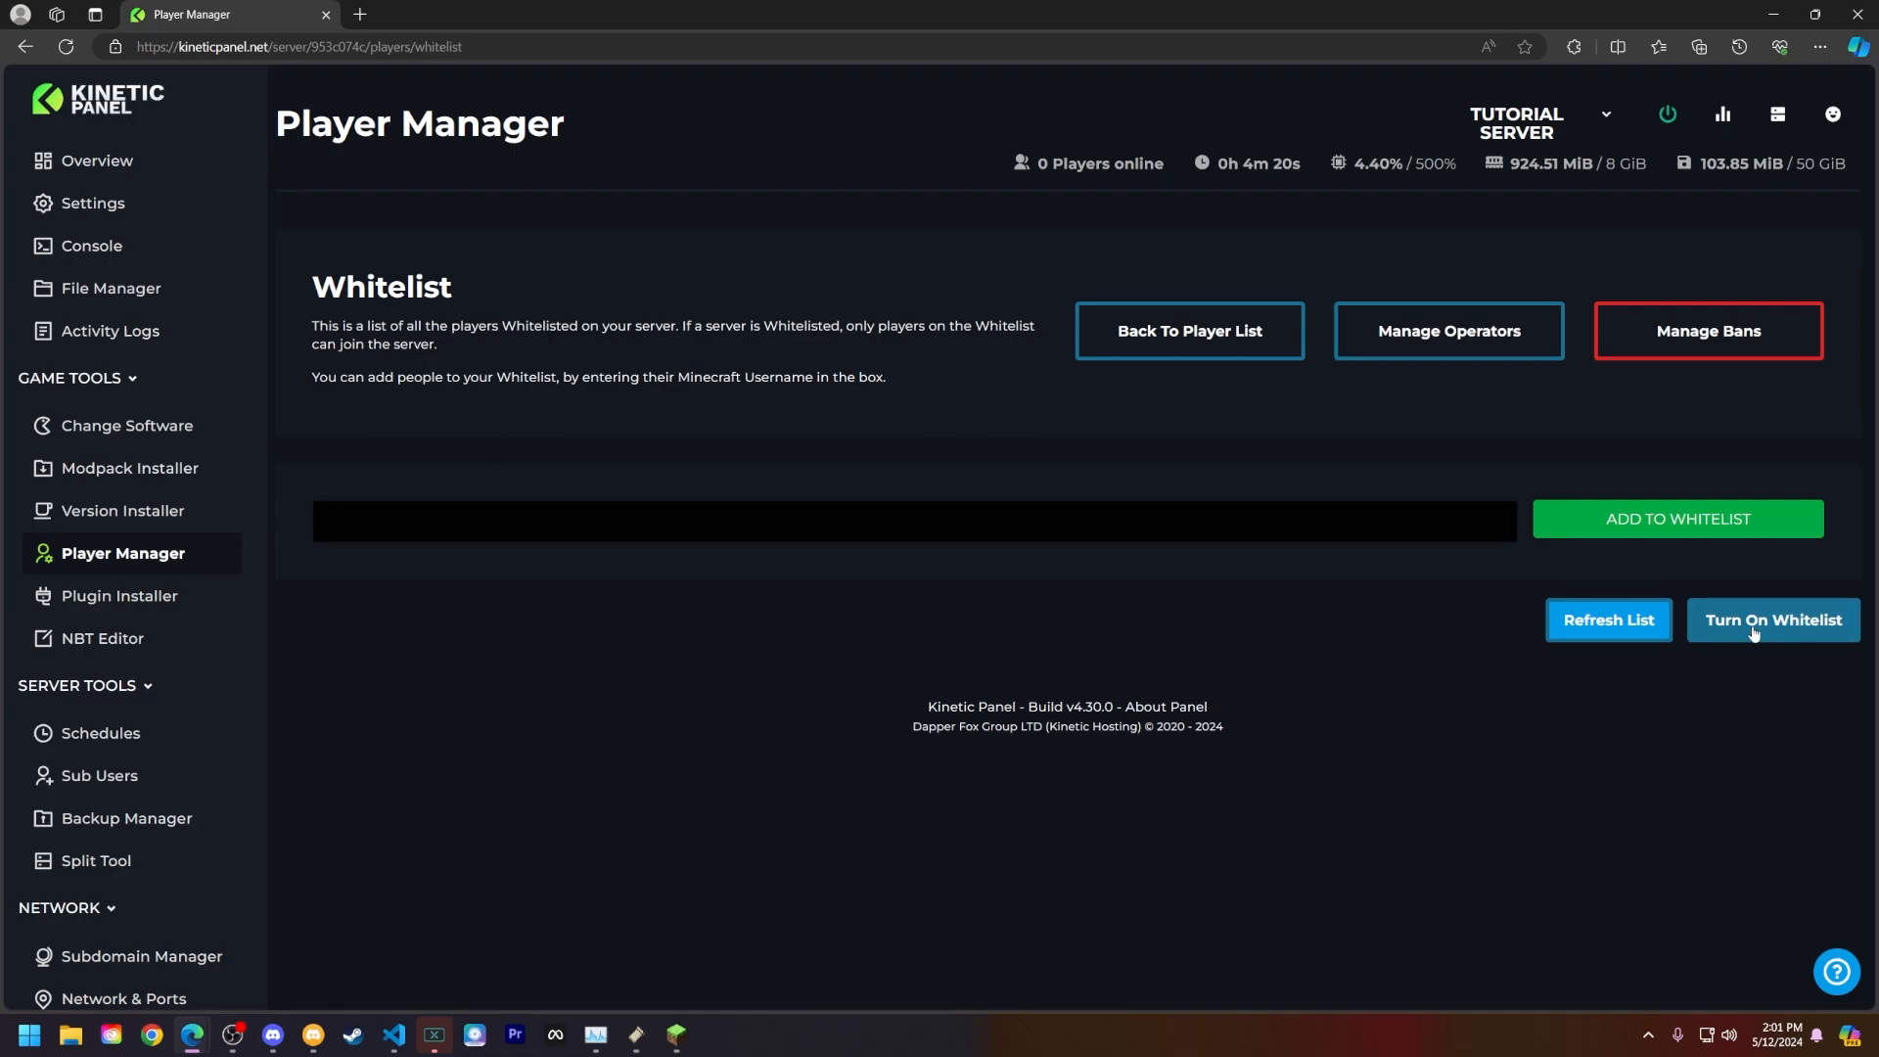
Add KineticHosting to the whitelist, then remove it again, leaving the list empty
{"action": "left_click", "coordinate": [910, 520]}
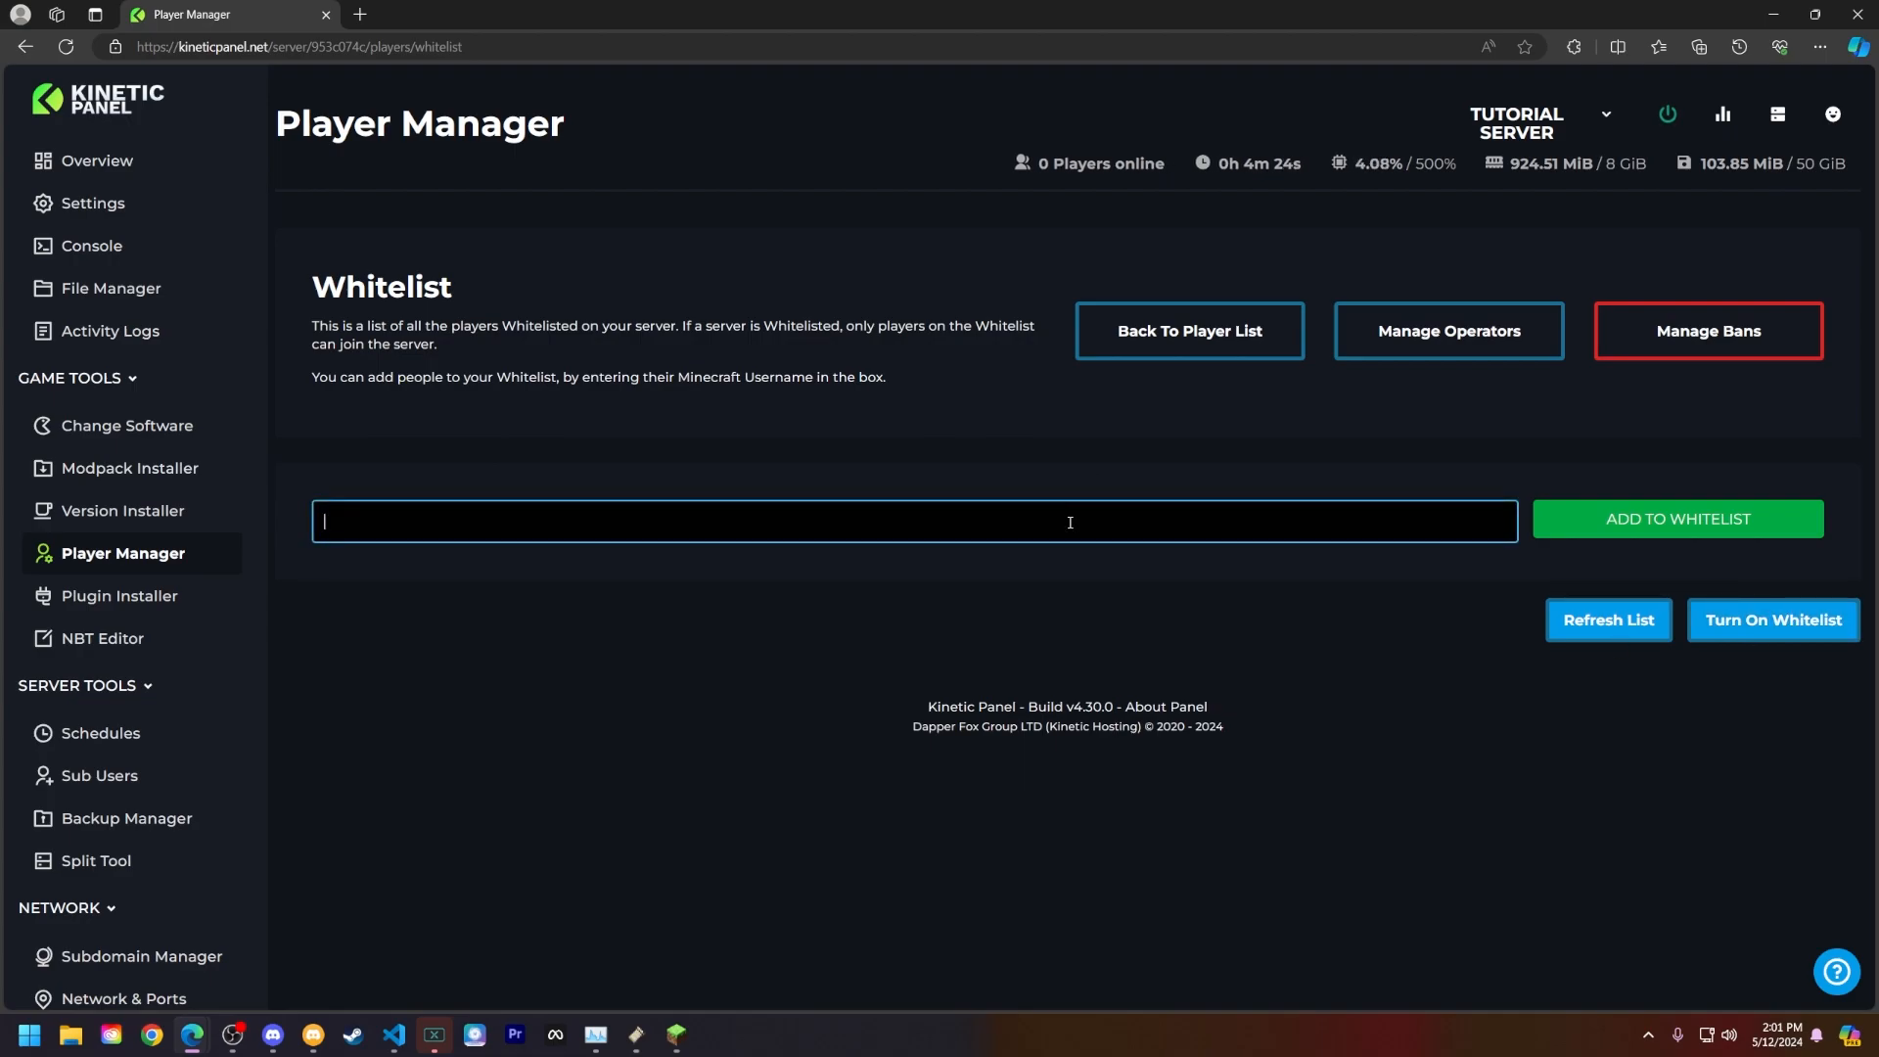
{"action": "type", "text": "KineticHosting"}
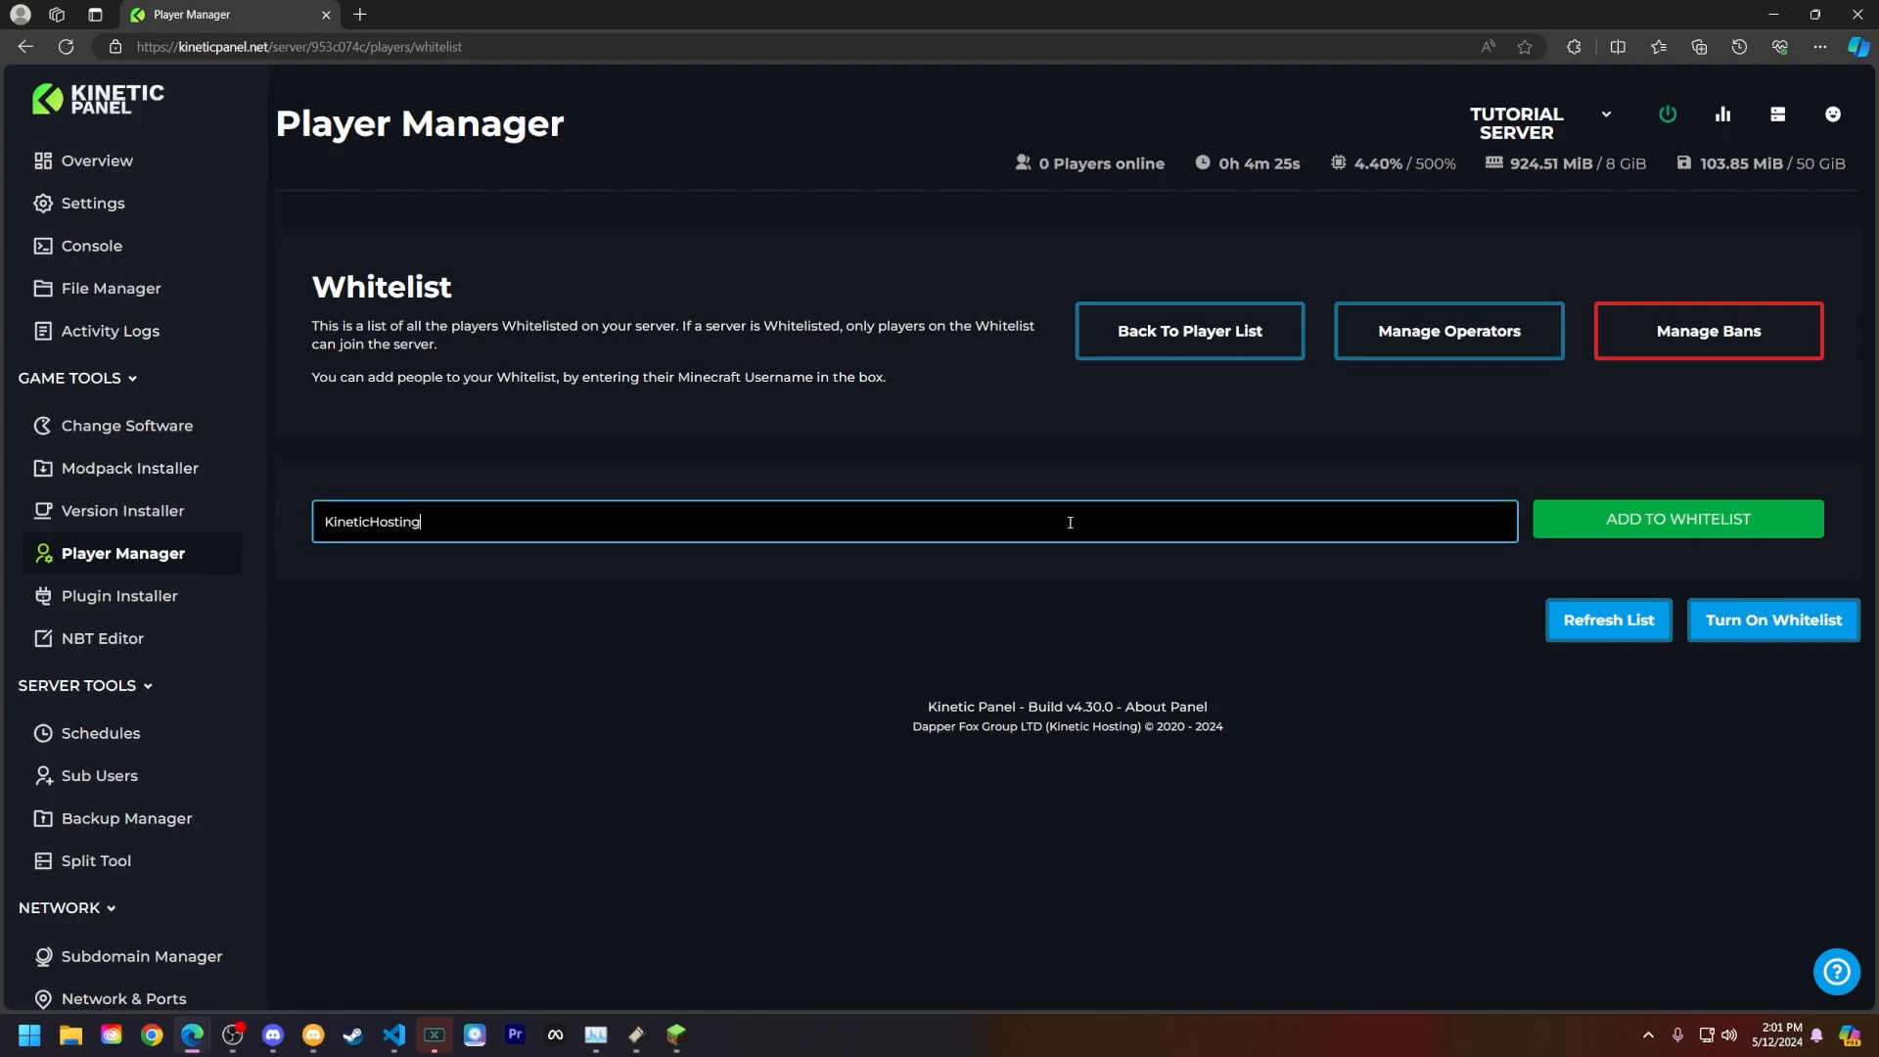
{"action": "left_click", "coordinate": [1676, 519]}
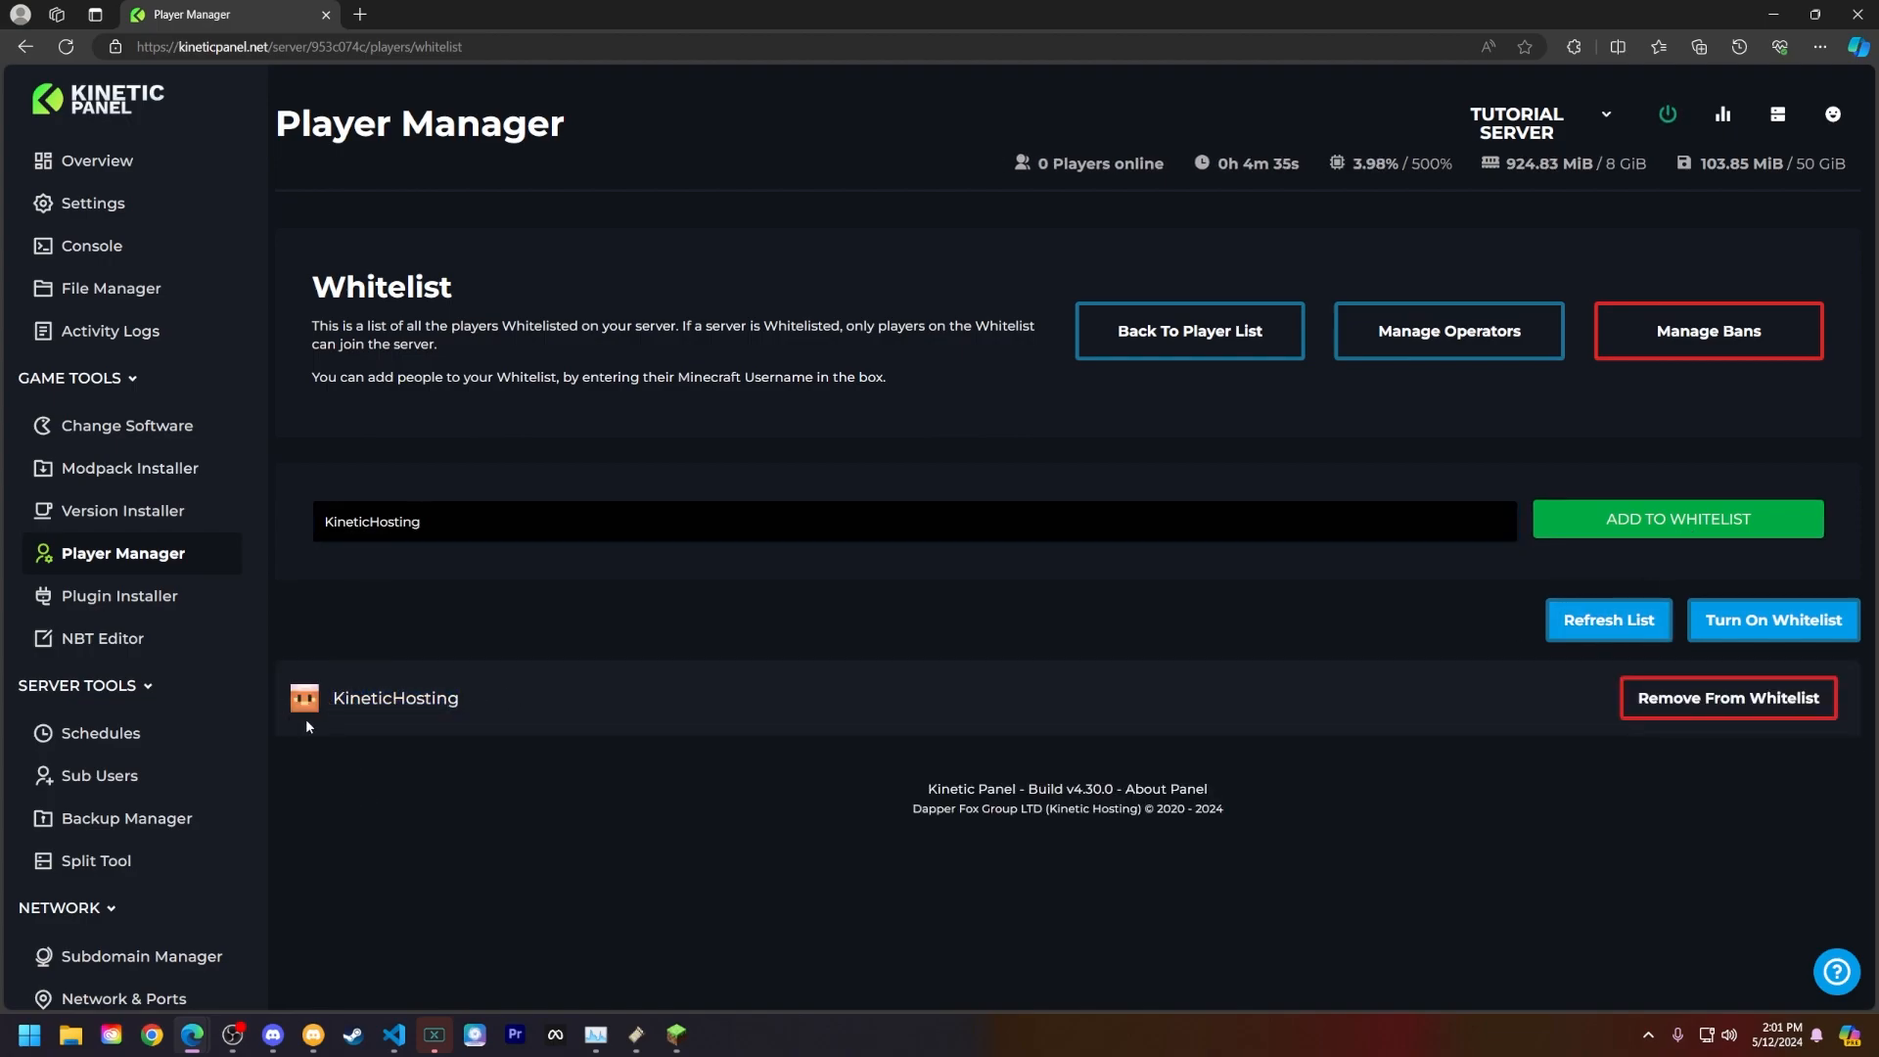
{"action": "mouse_move", "coordinate": [1726, 697]}
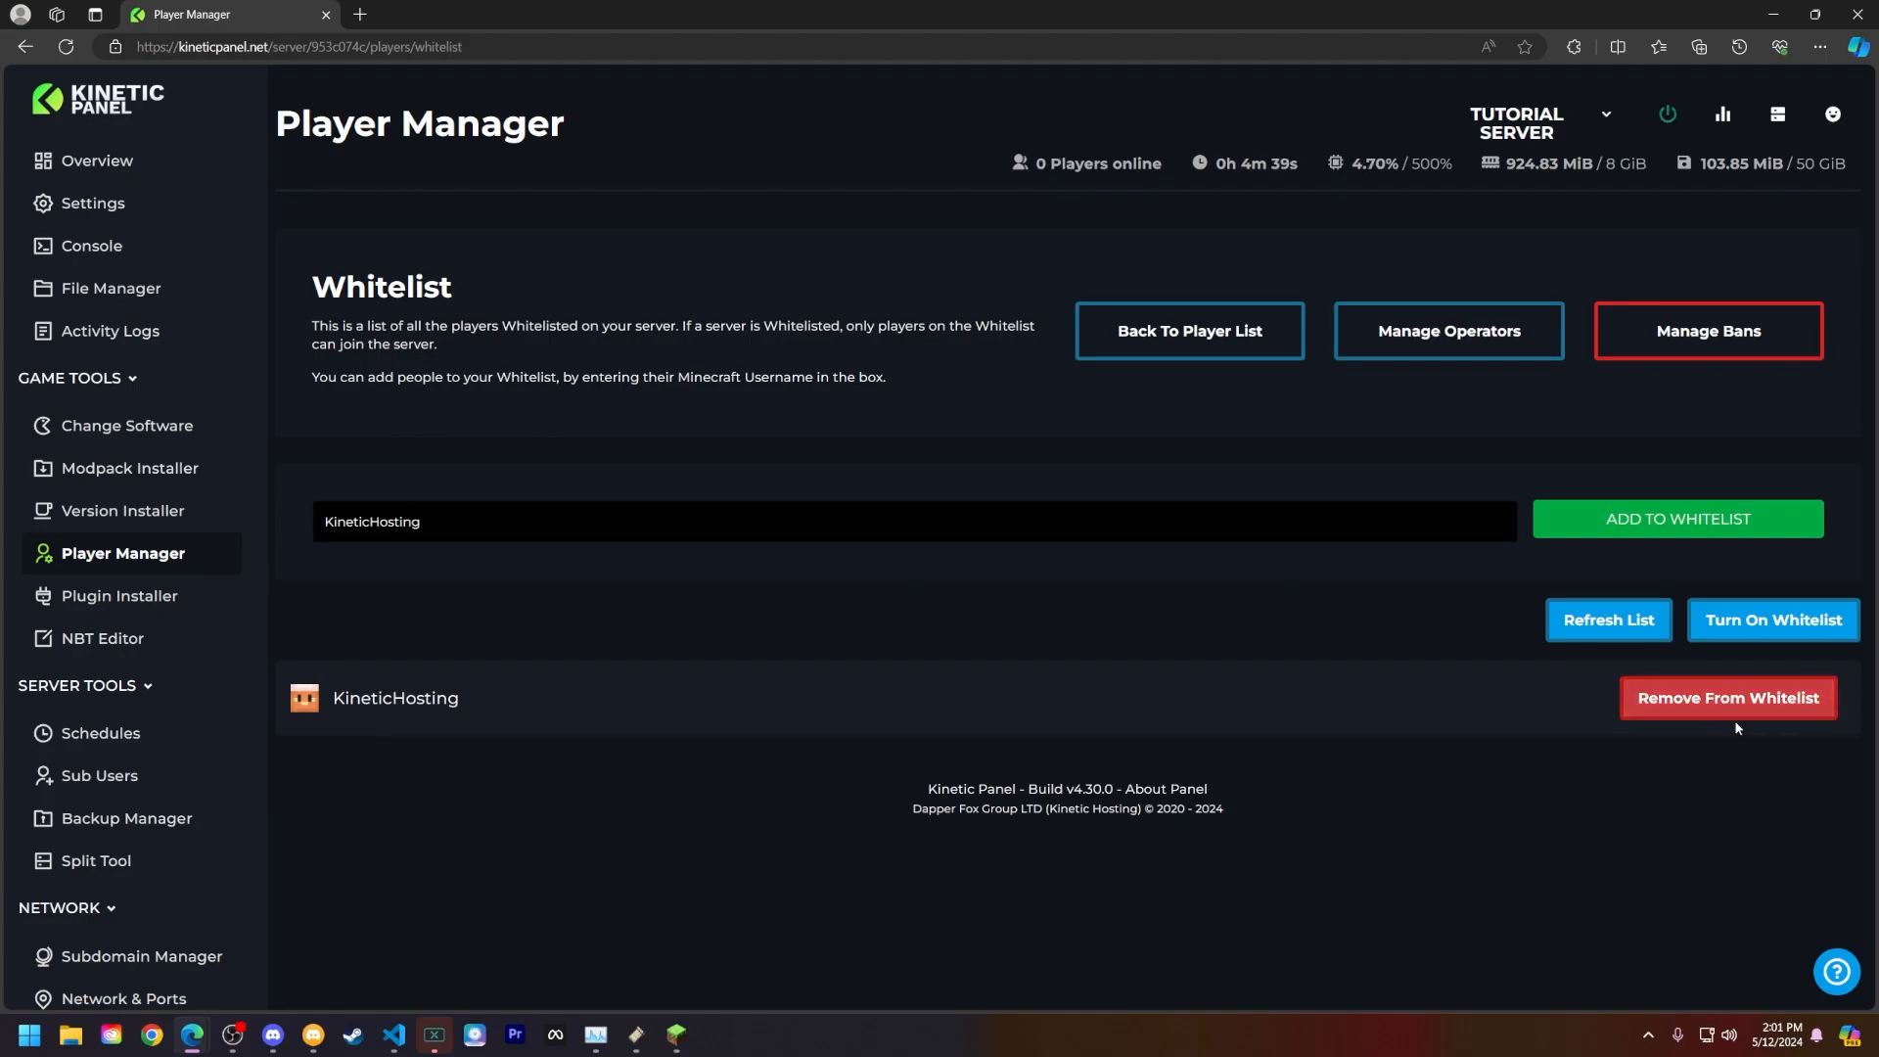
{"action": "left_click", "coordinate": [1726, 696]}
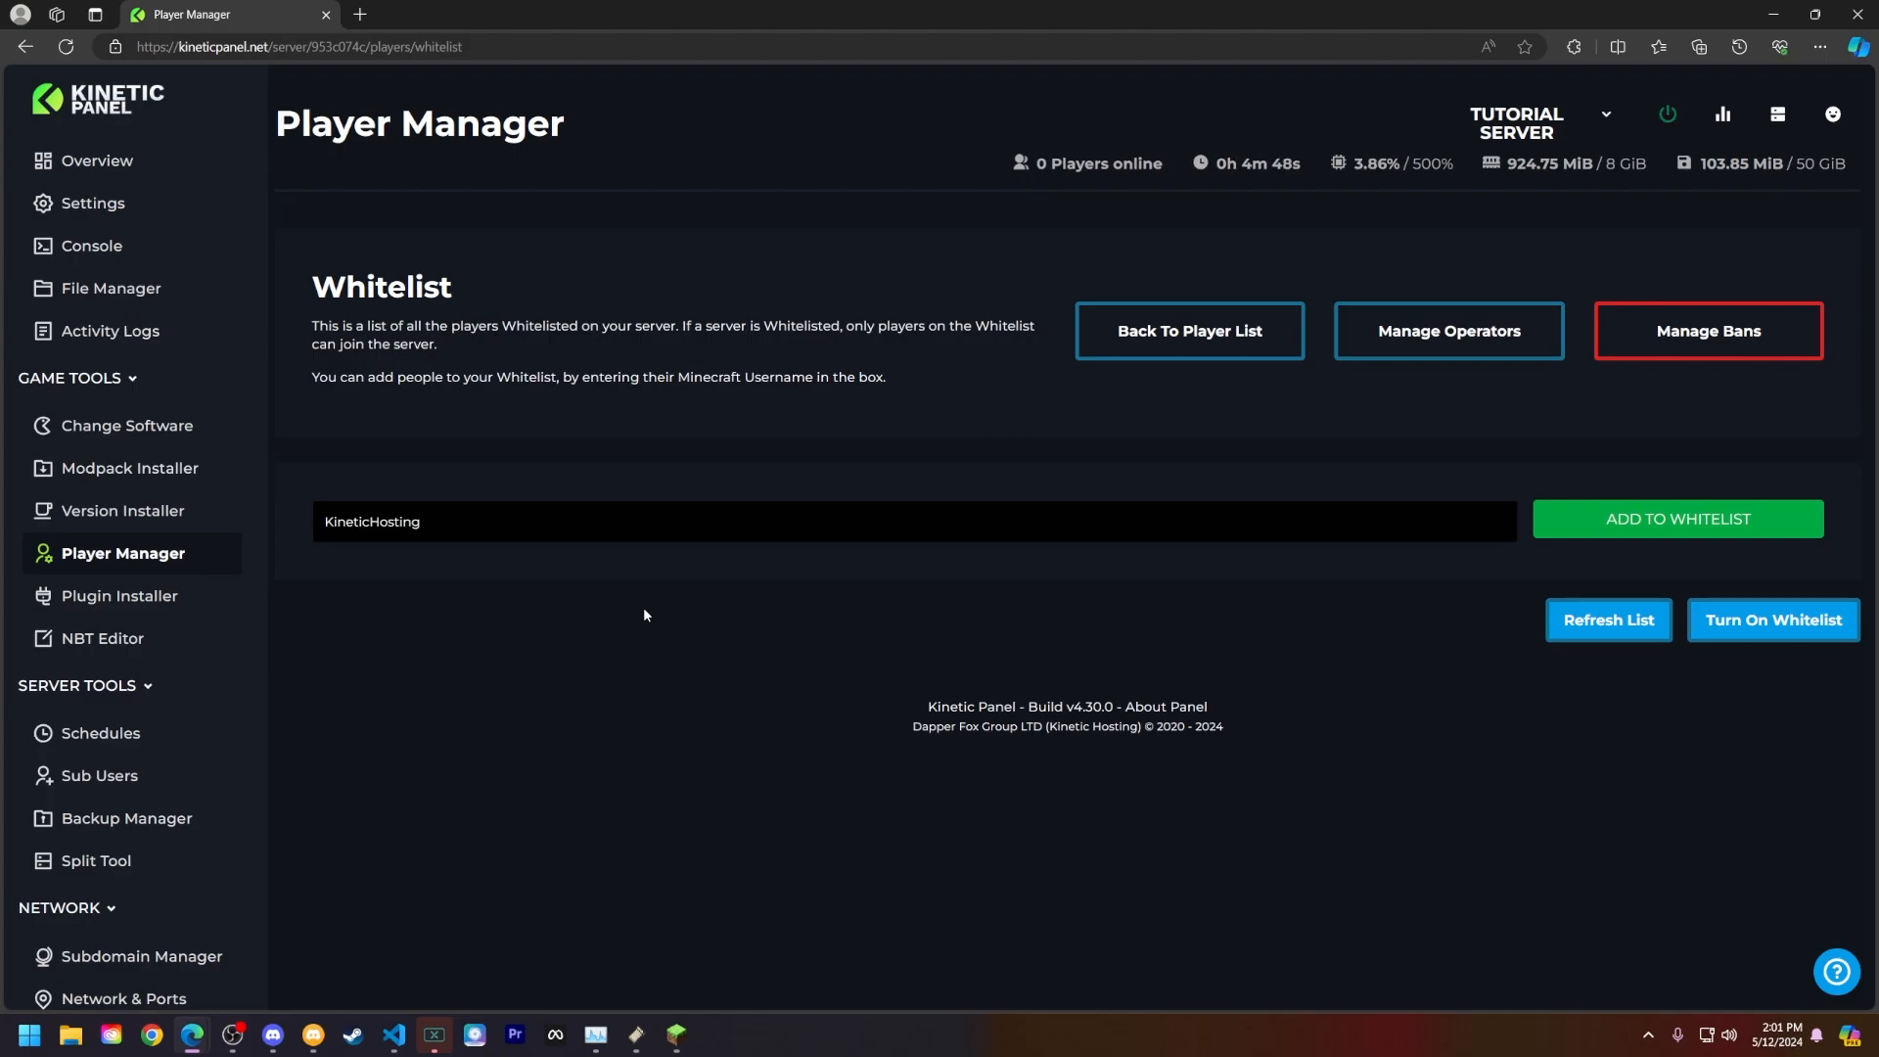
{"action": "mouse_move", "coordinate": [109, 287]}
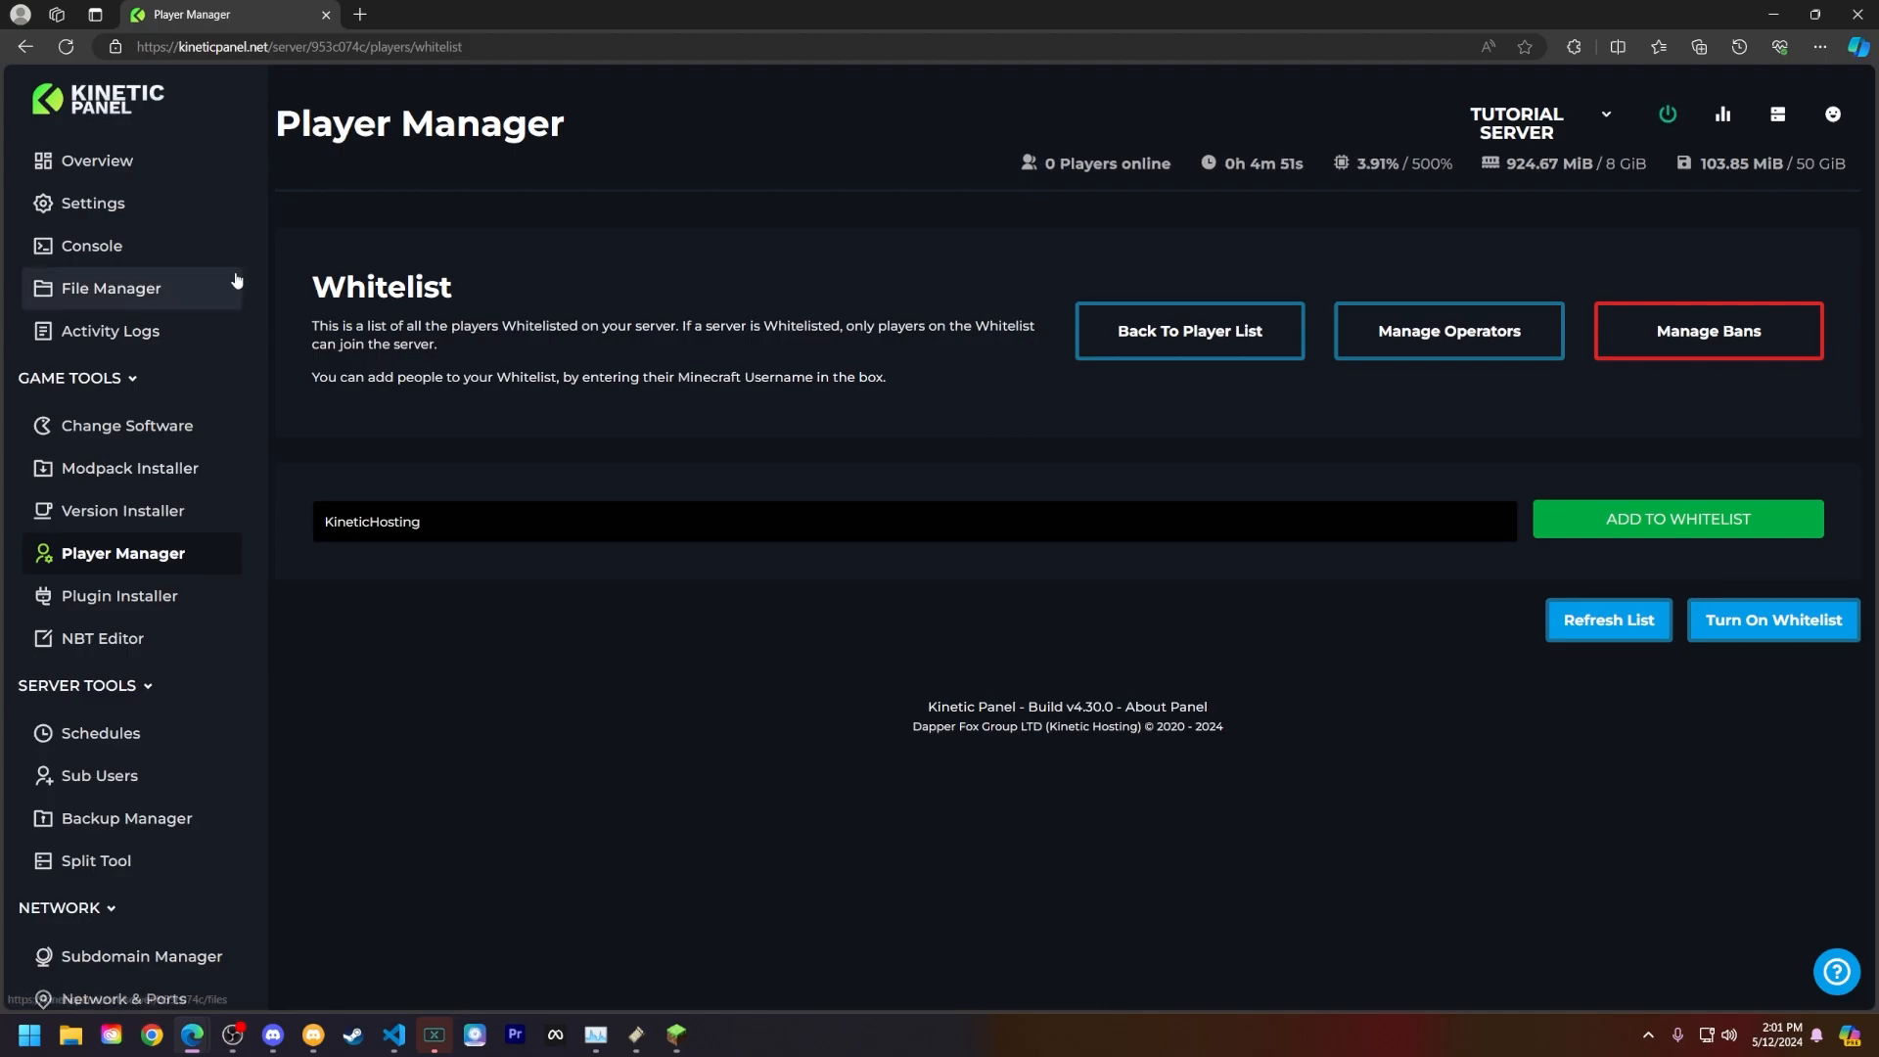
In the server console, run 'whitelist on', 'whitelist off' and 'whitelist on' commands
{"action": "left_click", "coordinate": [92, 246]}
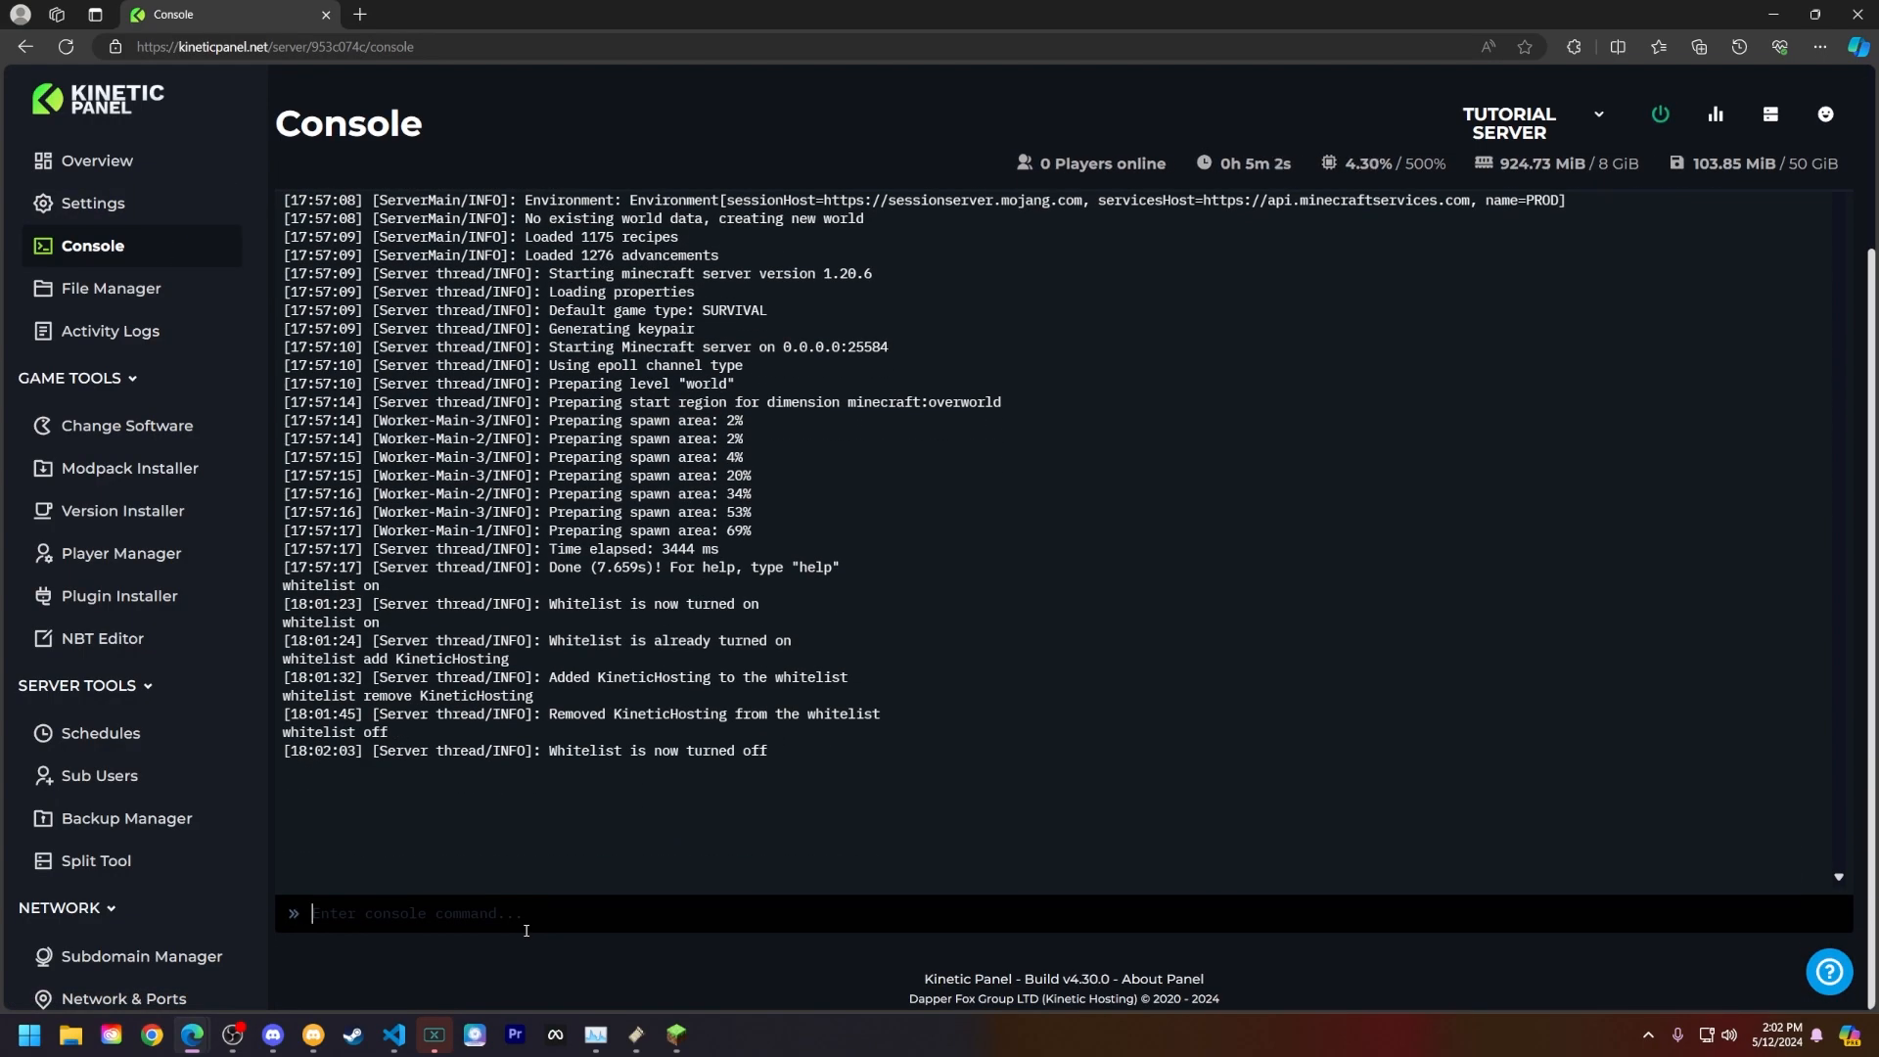
{"action": "type", "text": "whitelist on"}
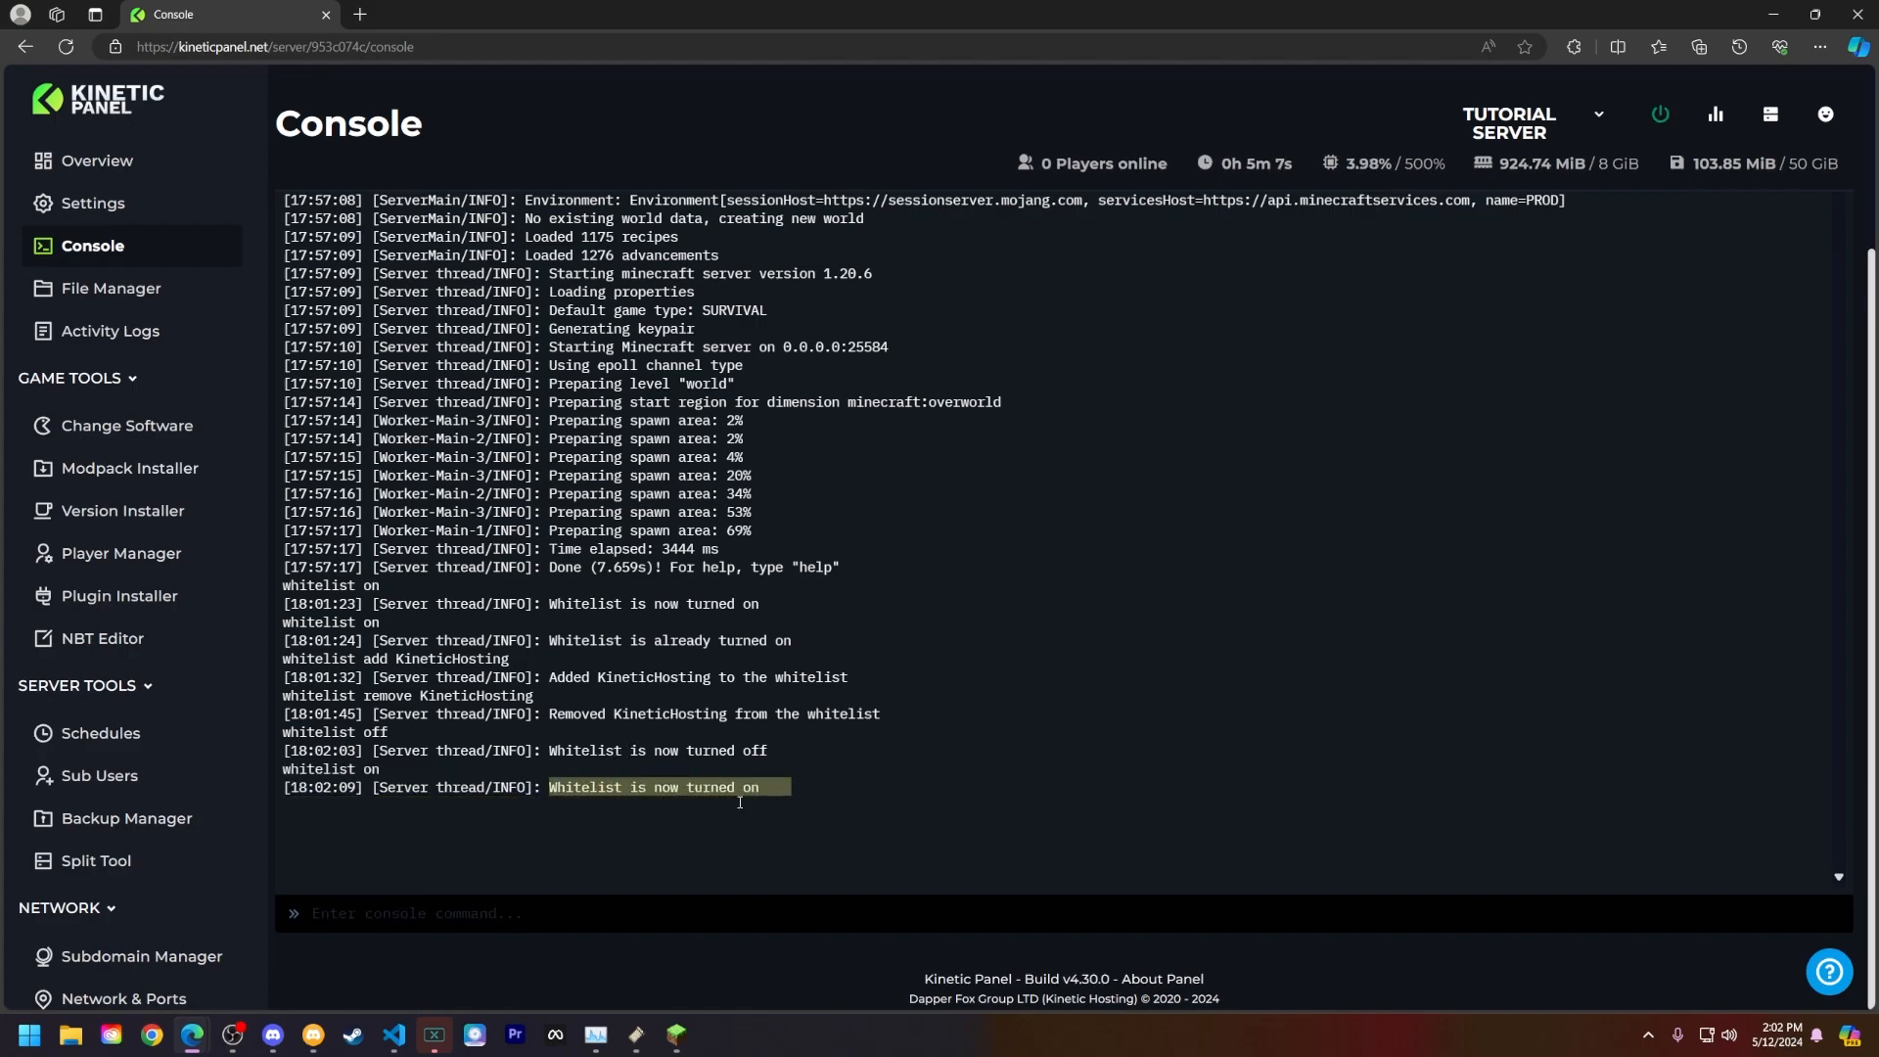
{"action": "type", "text": "wht"}
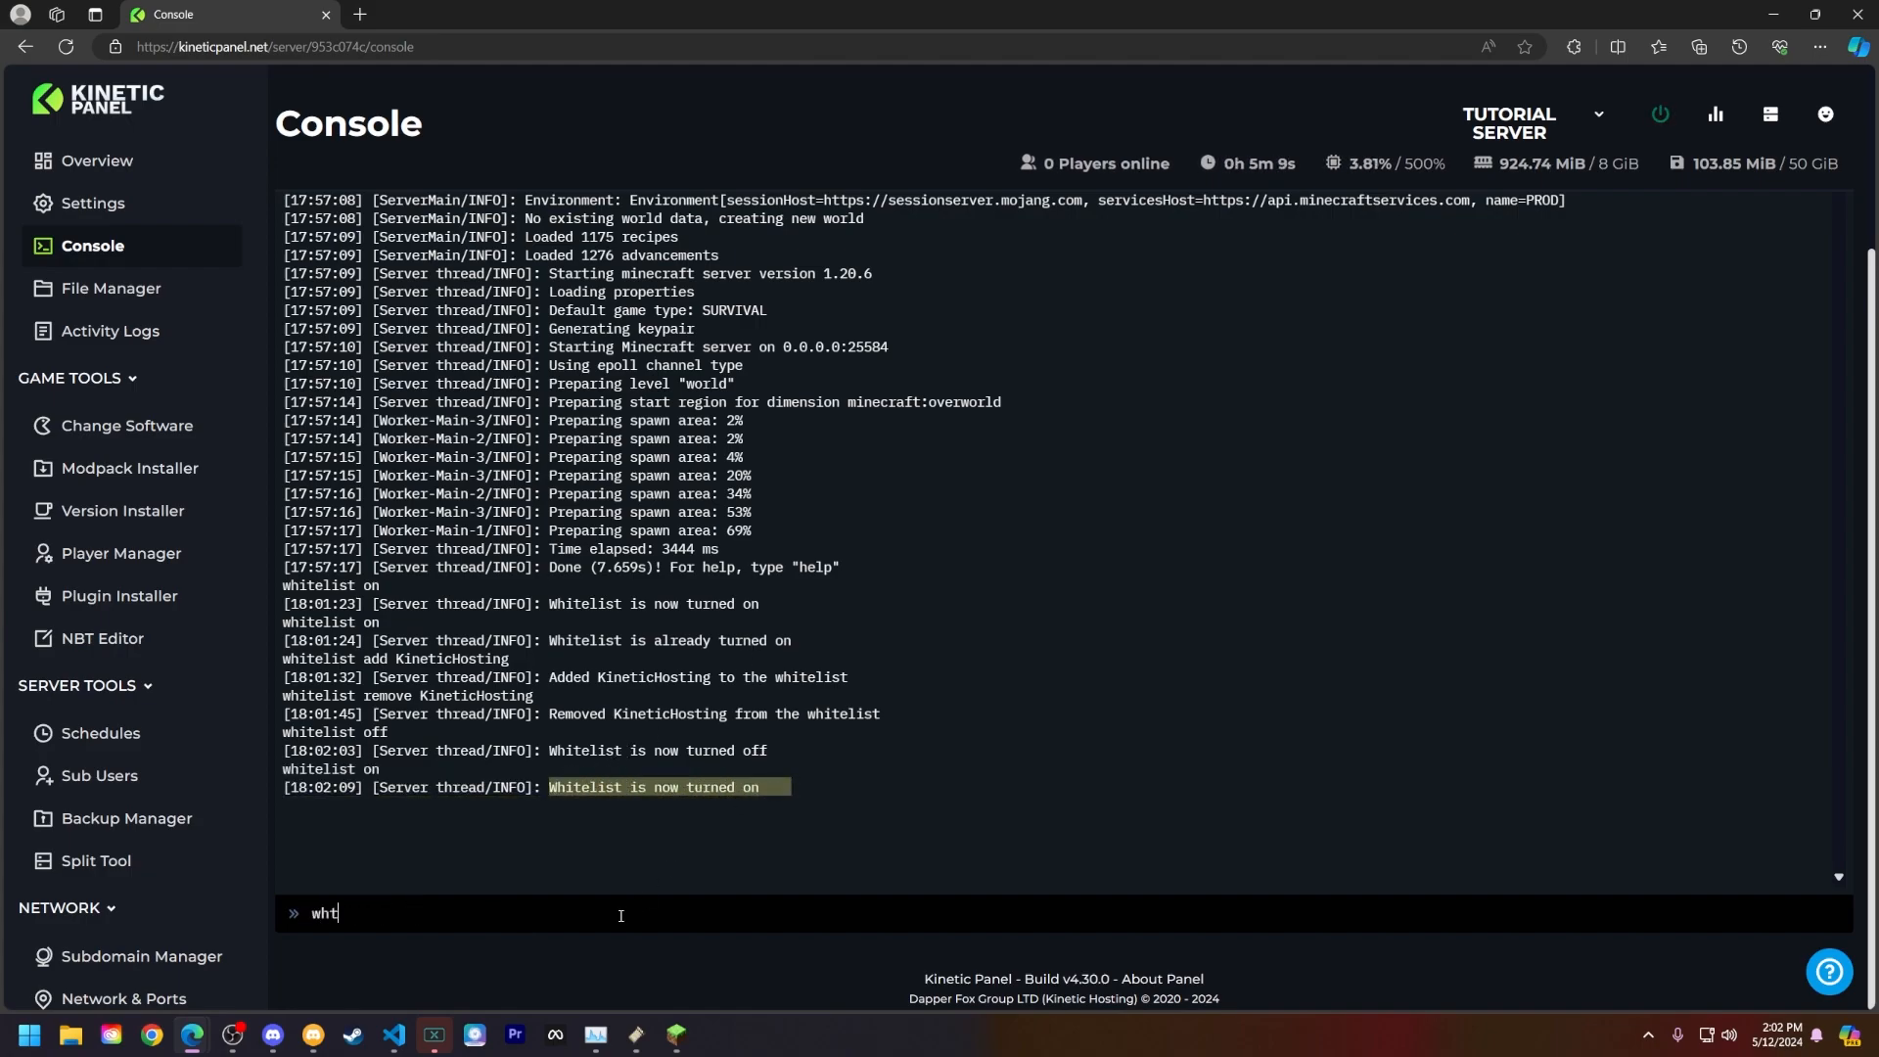
{"action": "key", "text": "Enter"}
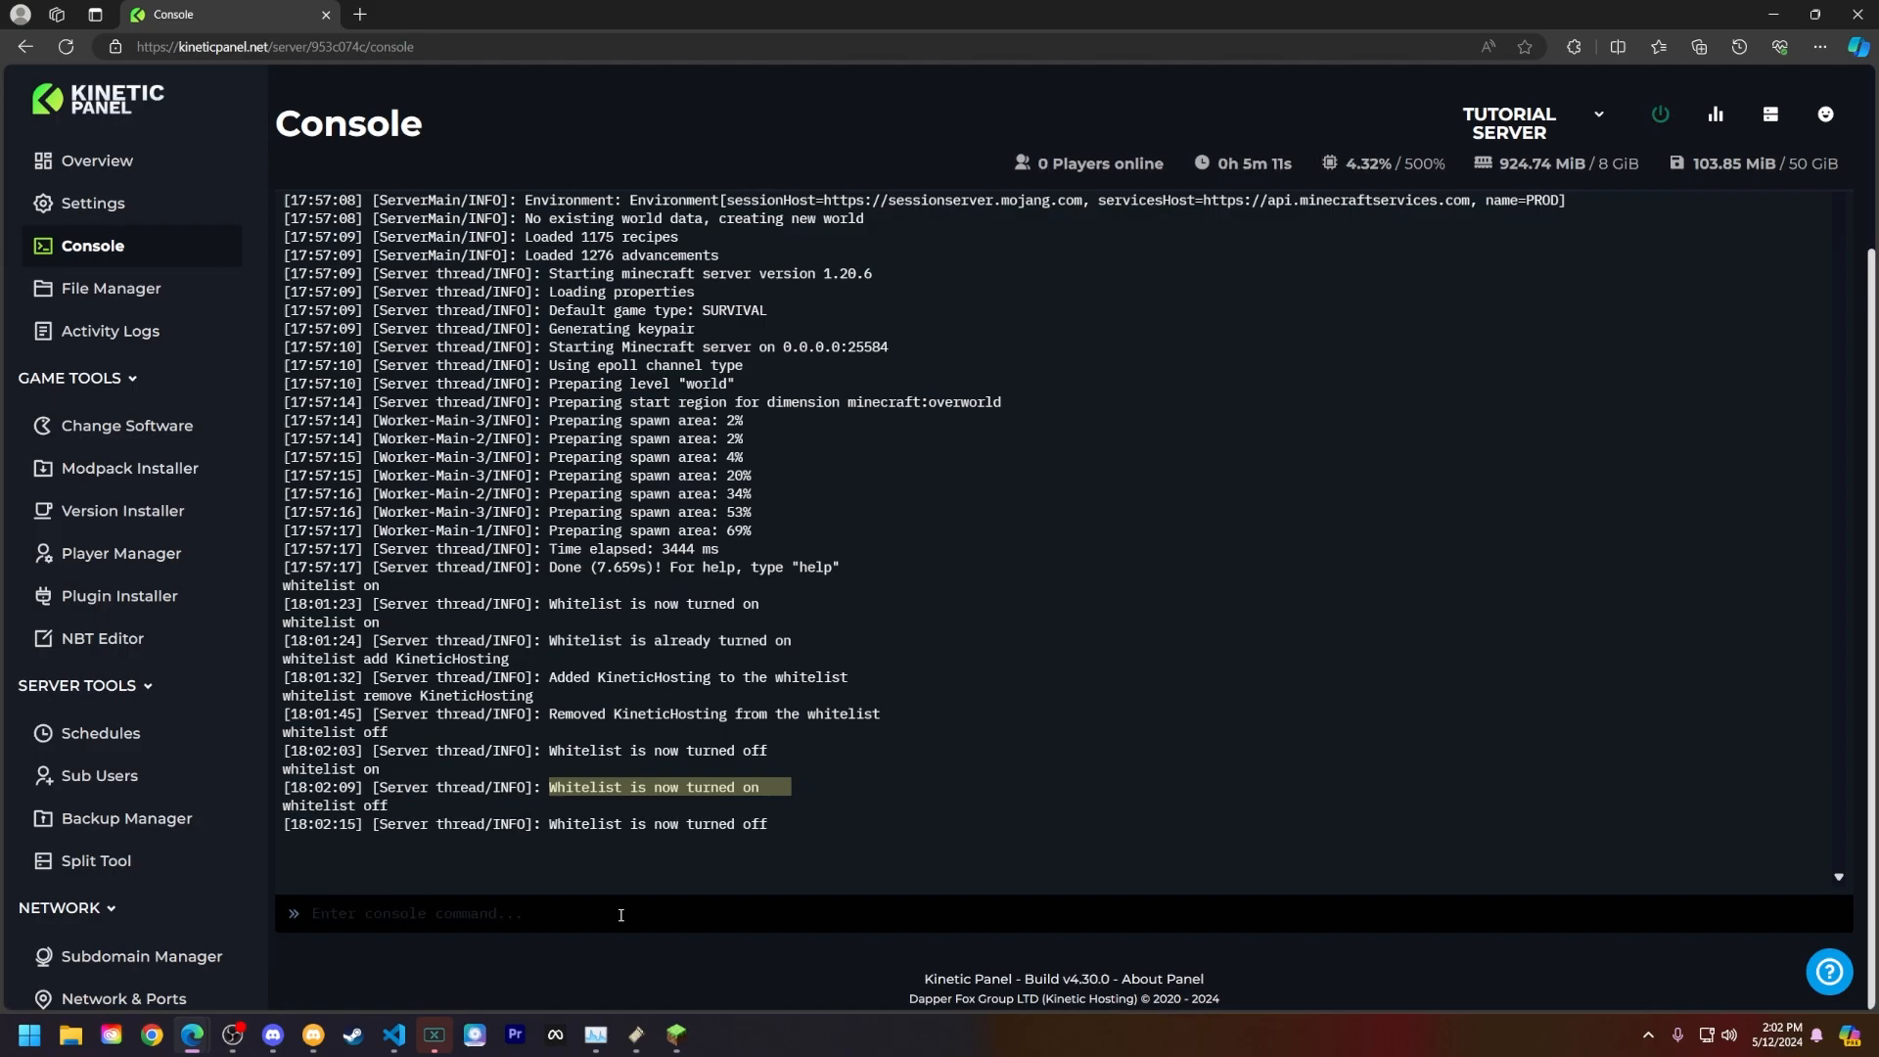
{"action": "type", "text": "wh"}
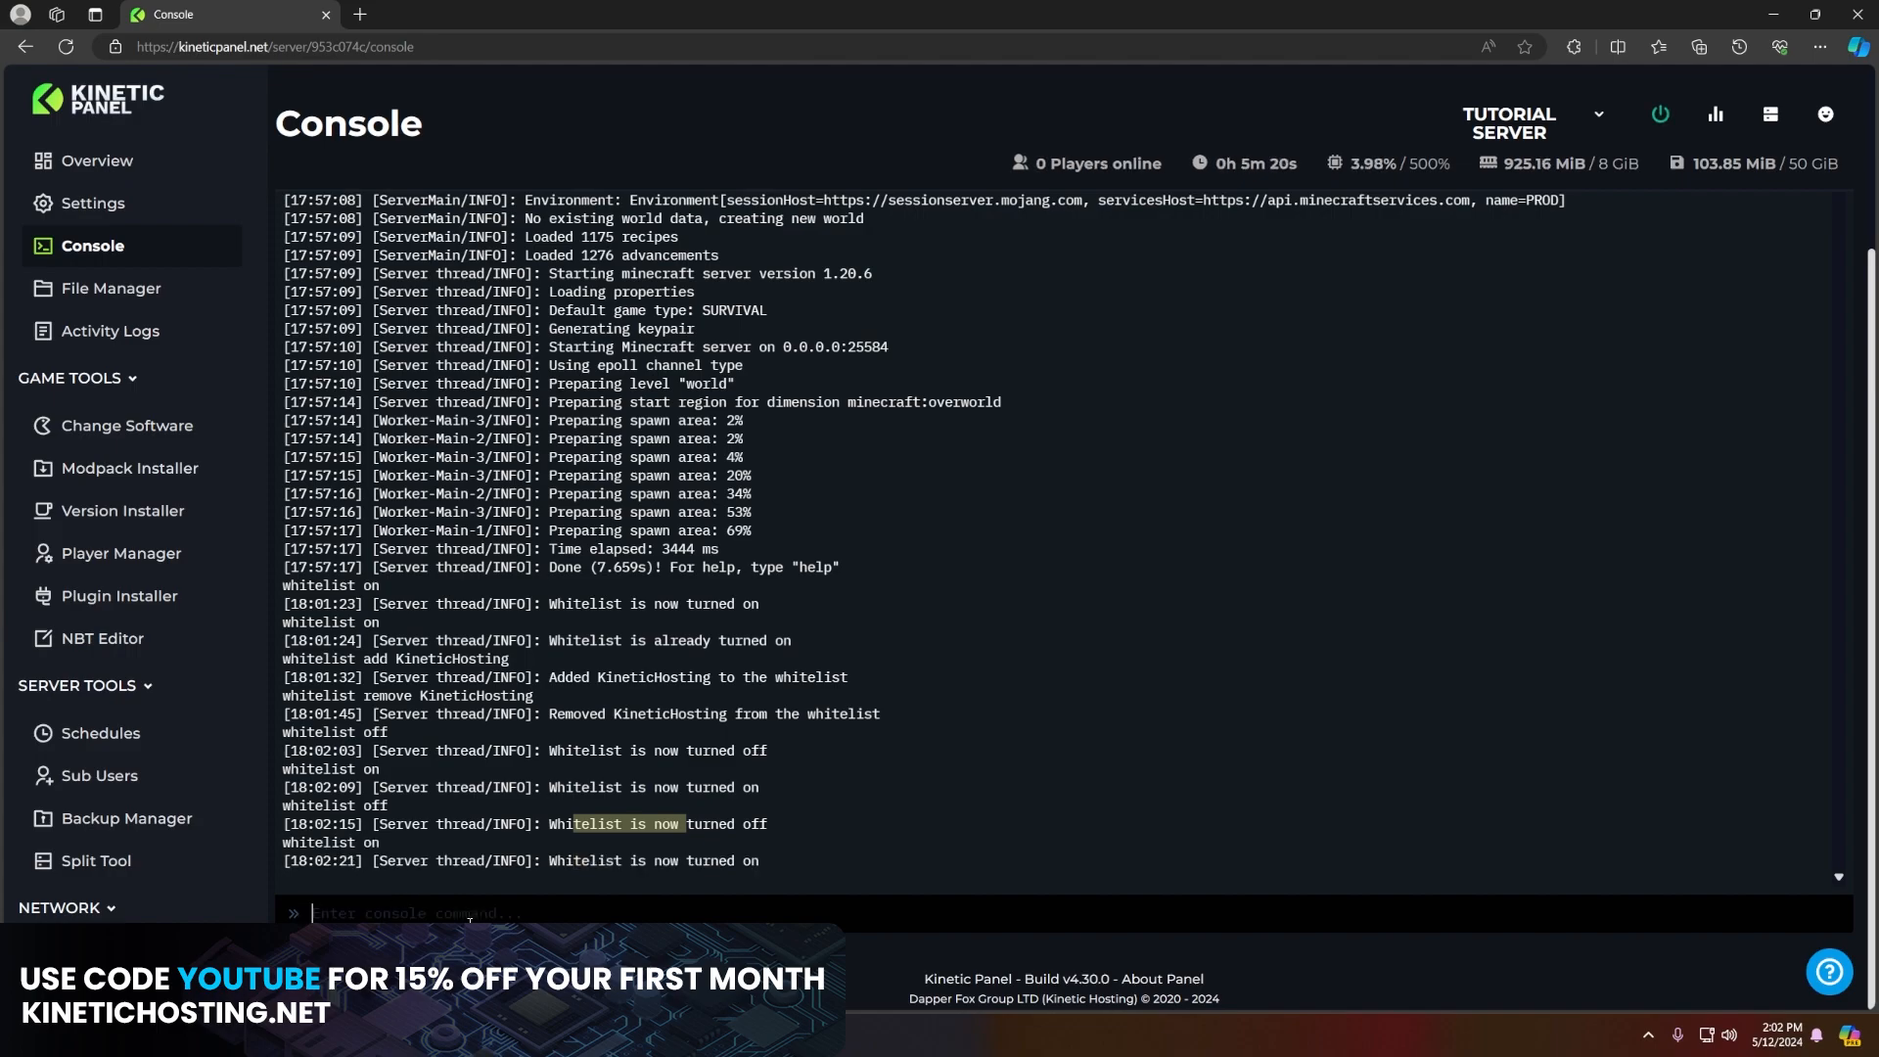
{"action": "type", "text": "whiteklist add KineticH"}
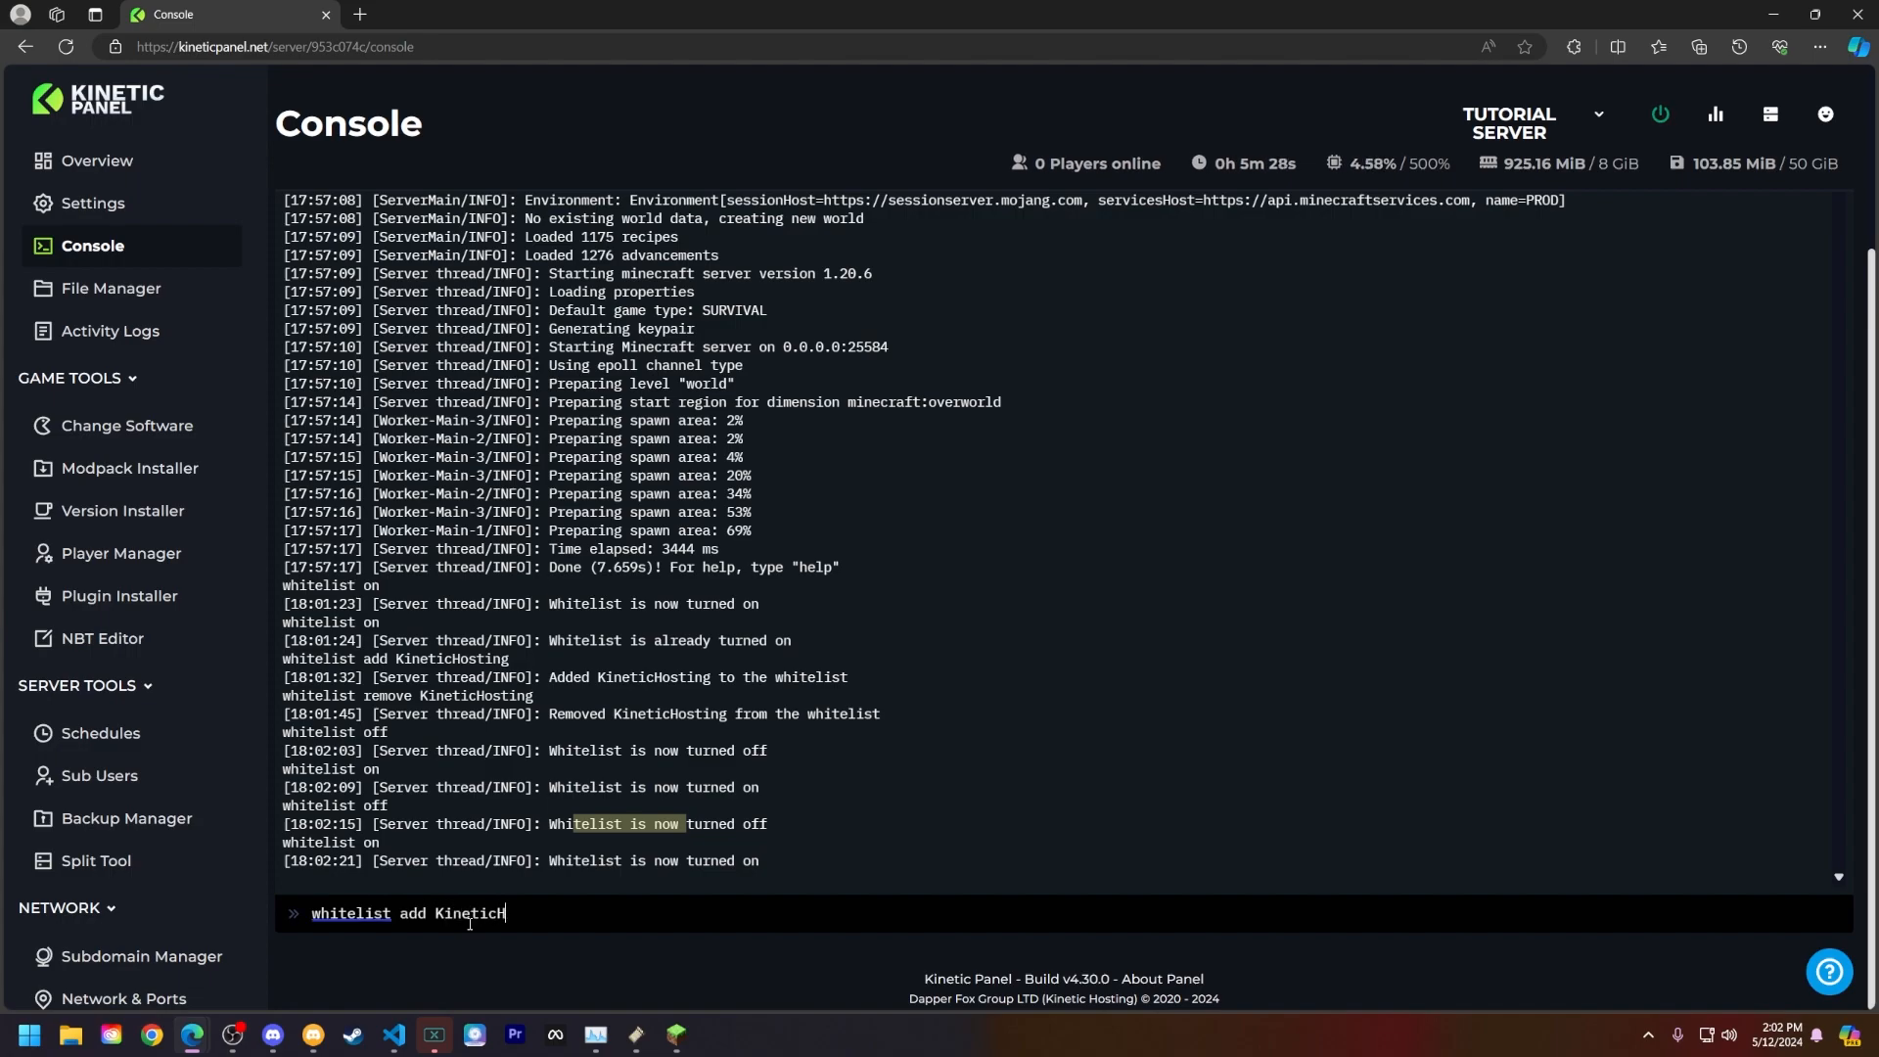
Run 'whitelist add KineticHosting' in the console, then draft 'whitelist remove KineticHosting'
{"action": "key", "text": "Enter"}
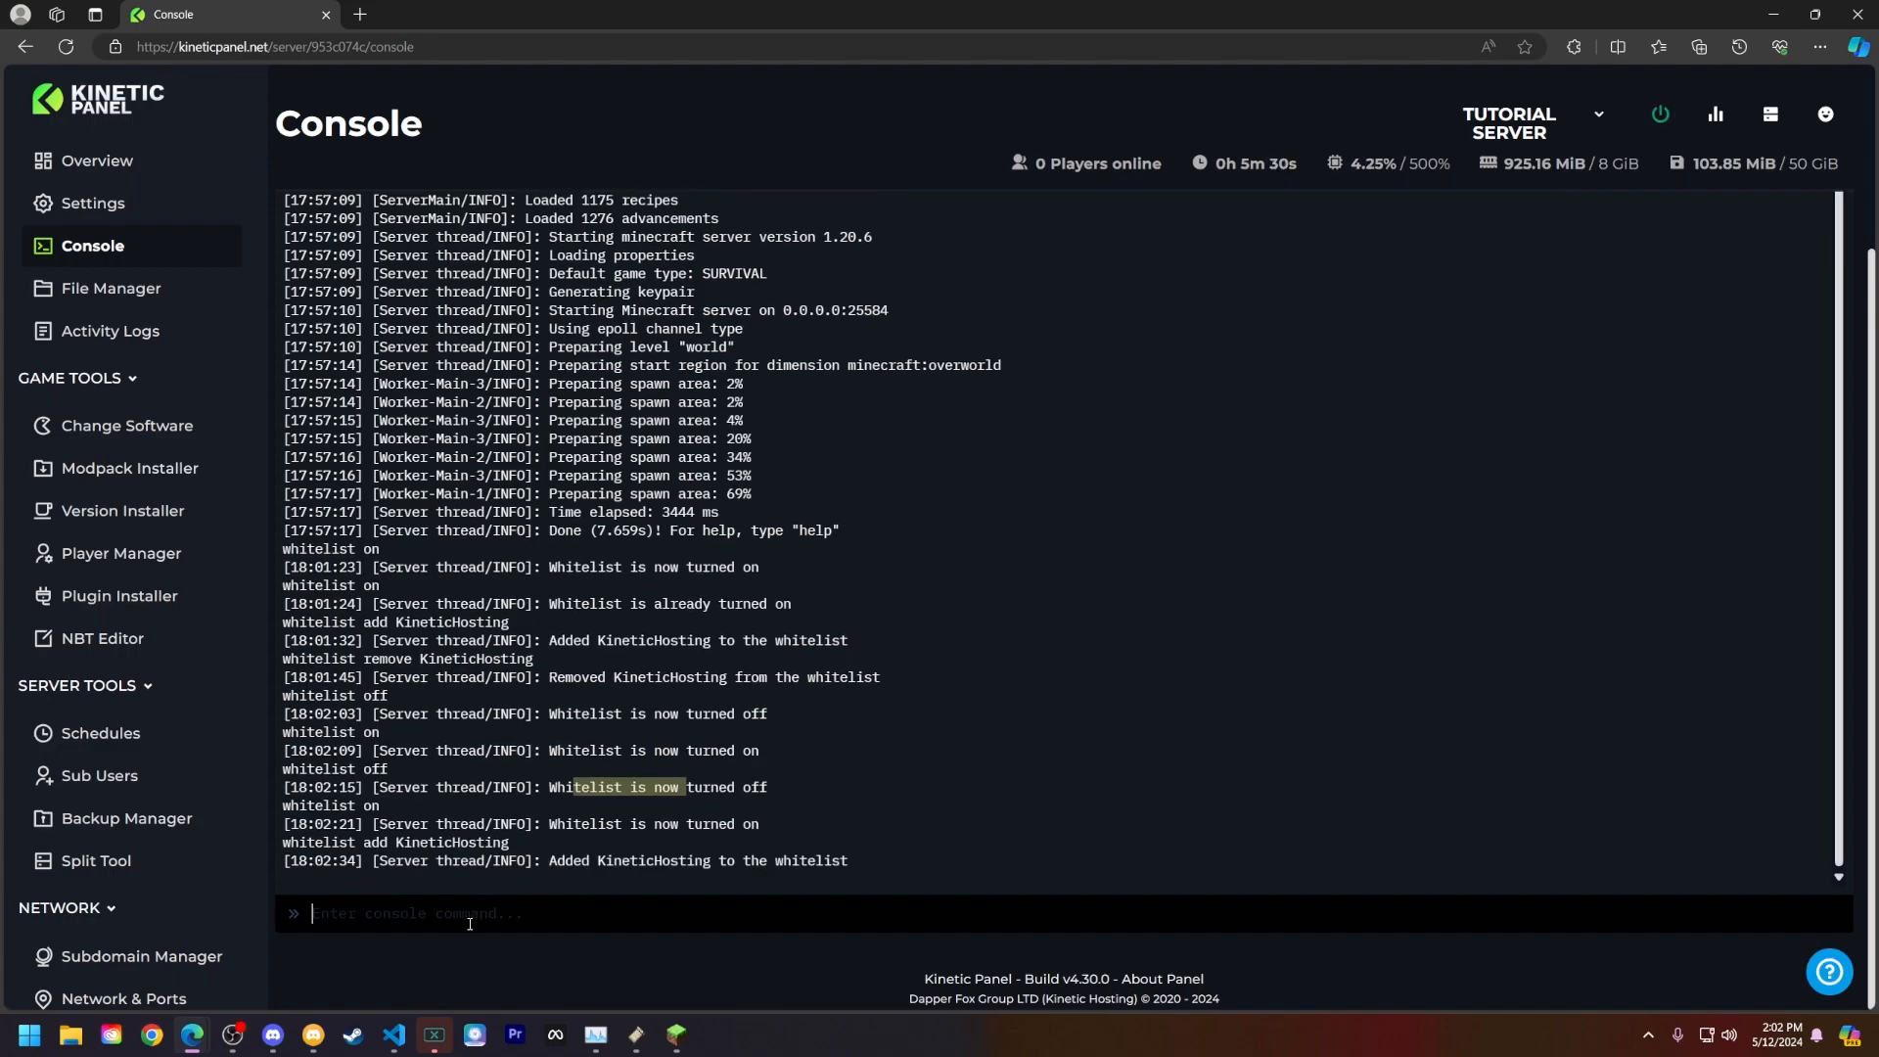
{"action": "type", "text": "wh"}
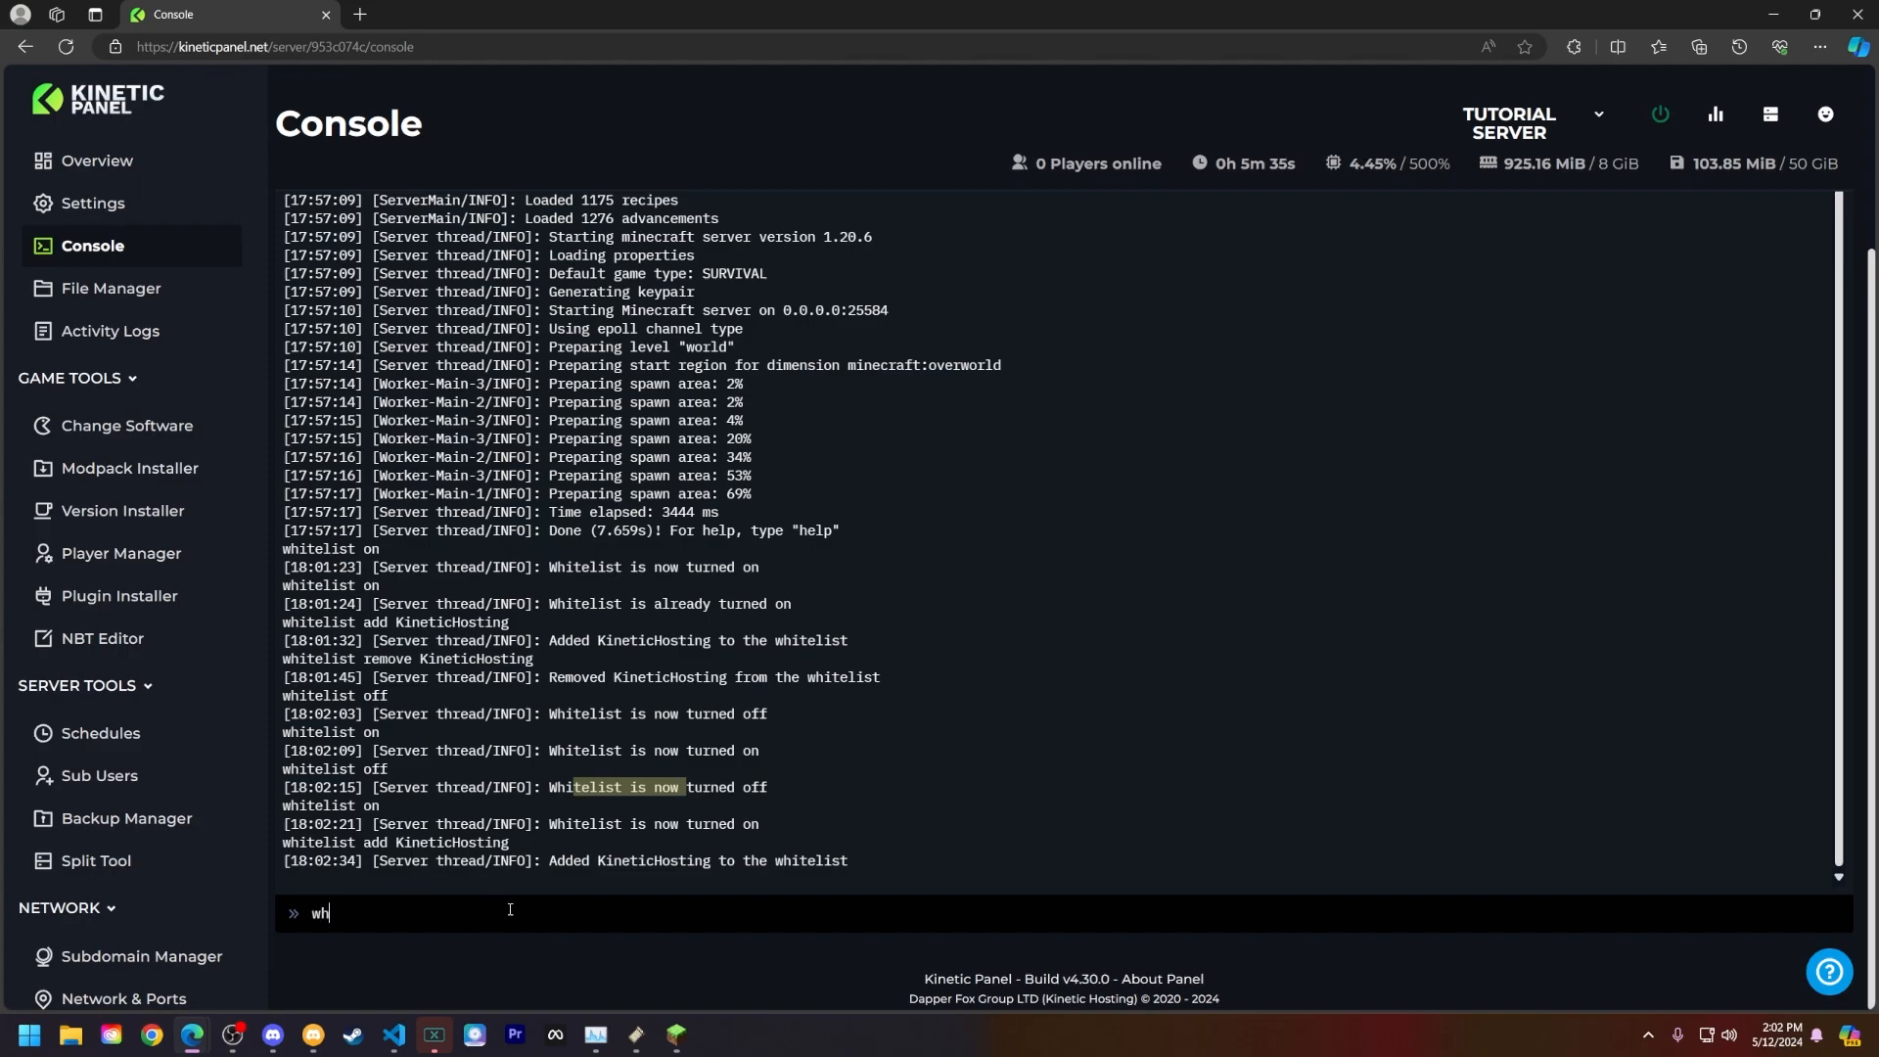
{"action": "type", "text": "whitelist r"}
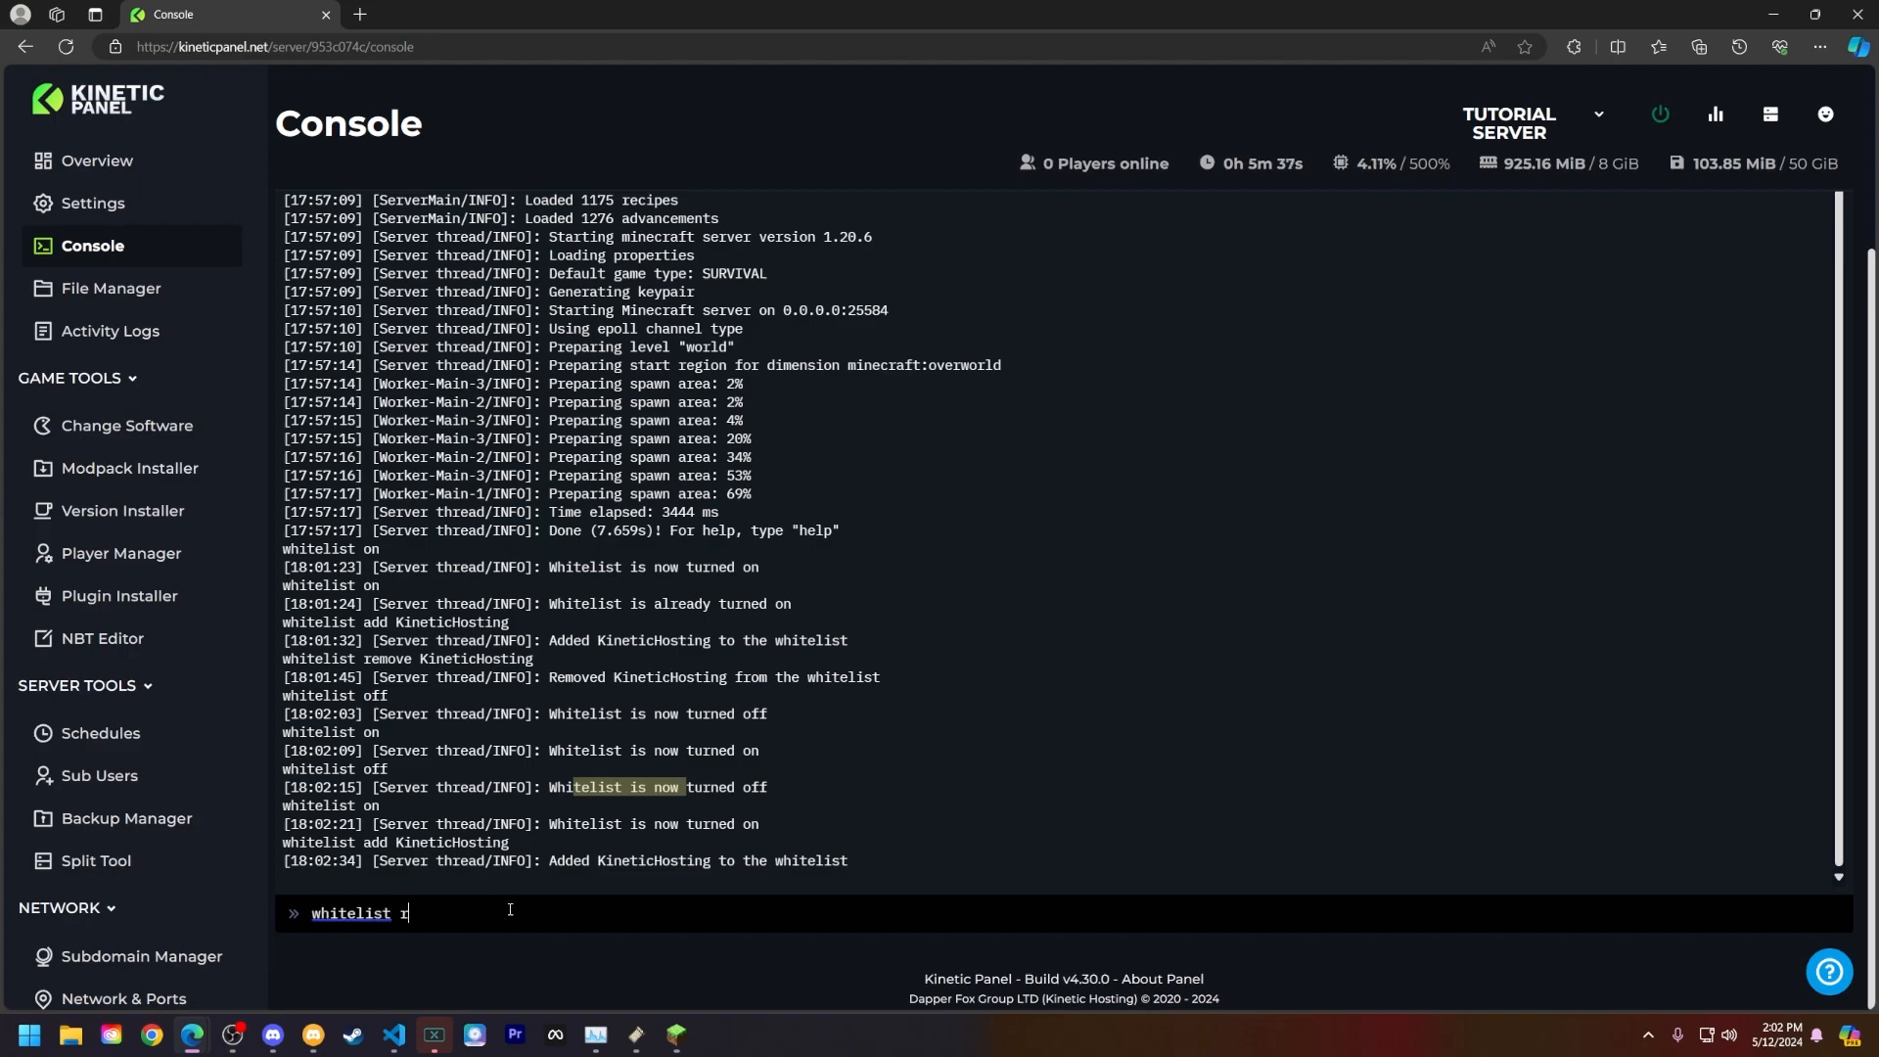
{"action": "type", "text": "emove KineticHosti"}
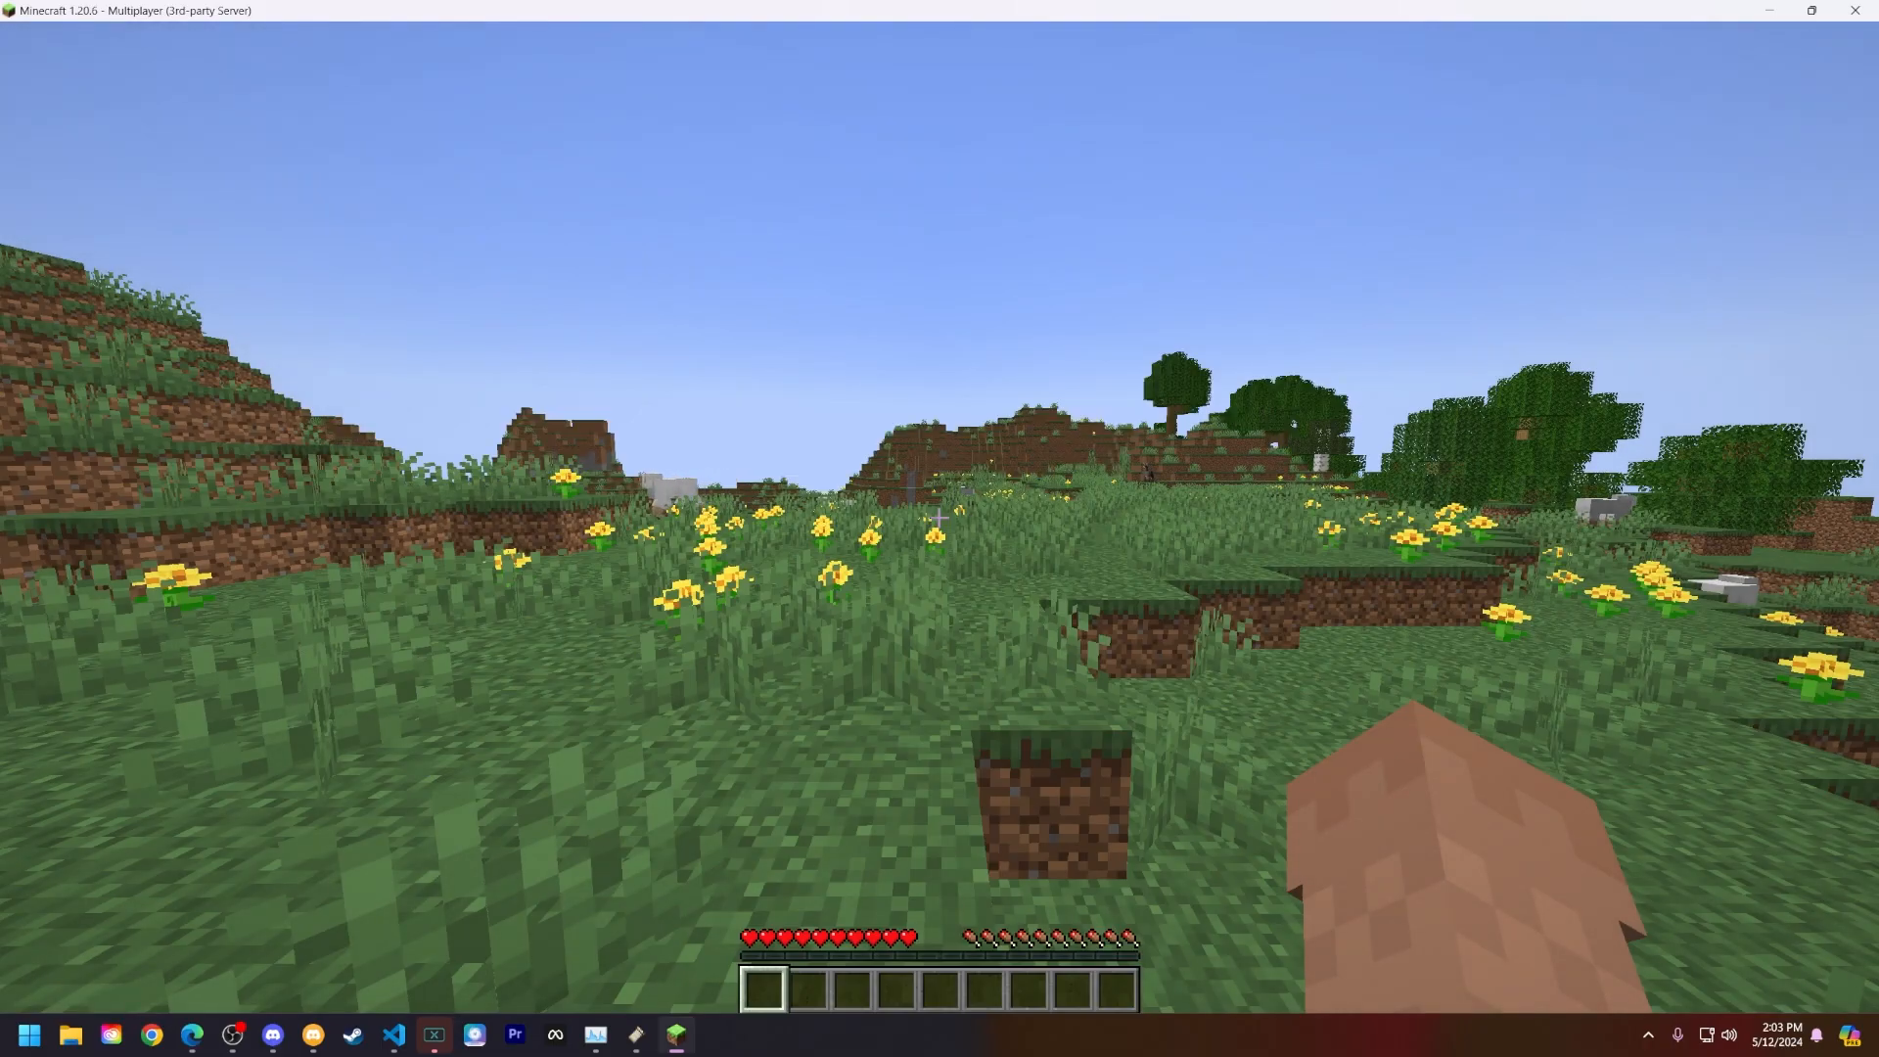
In Minecraft chat, toggle /whitelist off and on, then run /whitelist add KineticHosting
{"action": "type", "text": "/weather"}
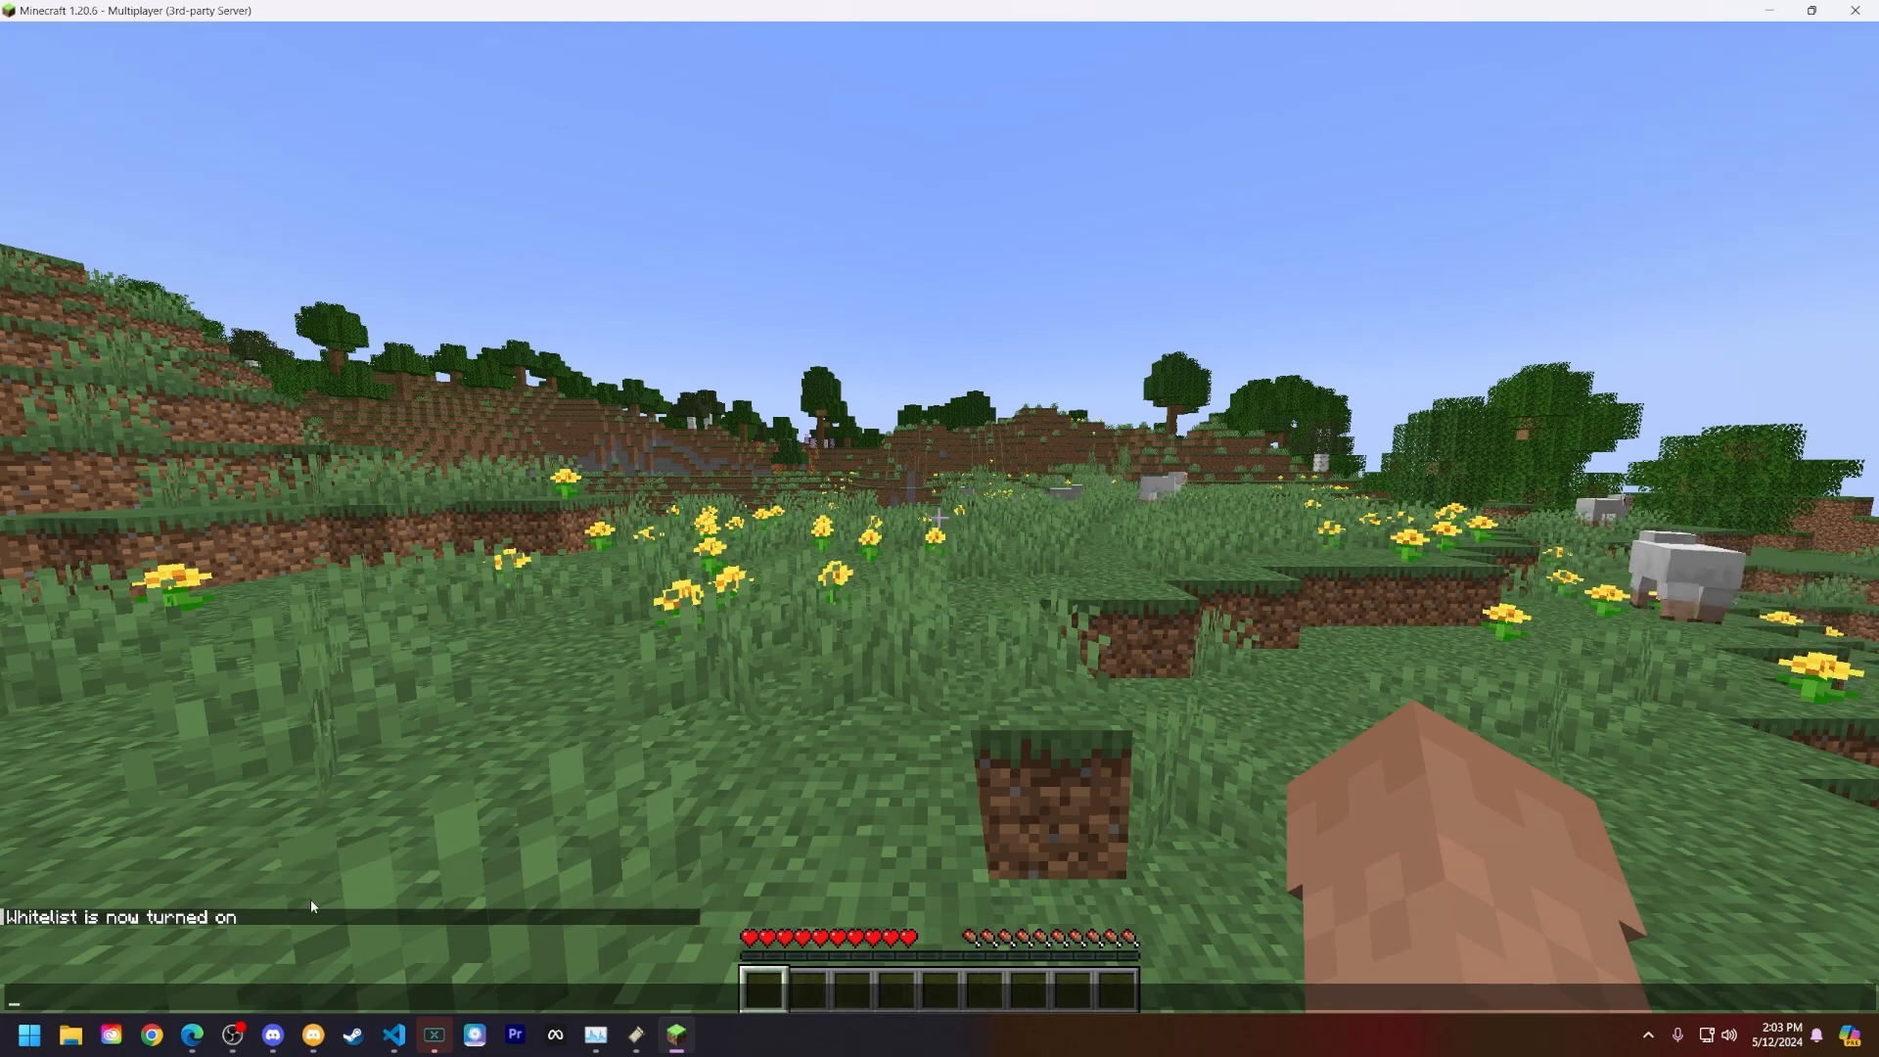
{"action": "type", "text": "whitelist"}
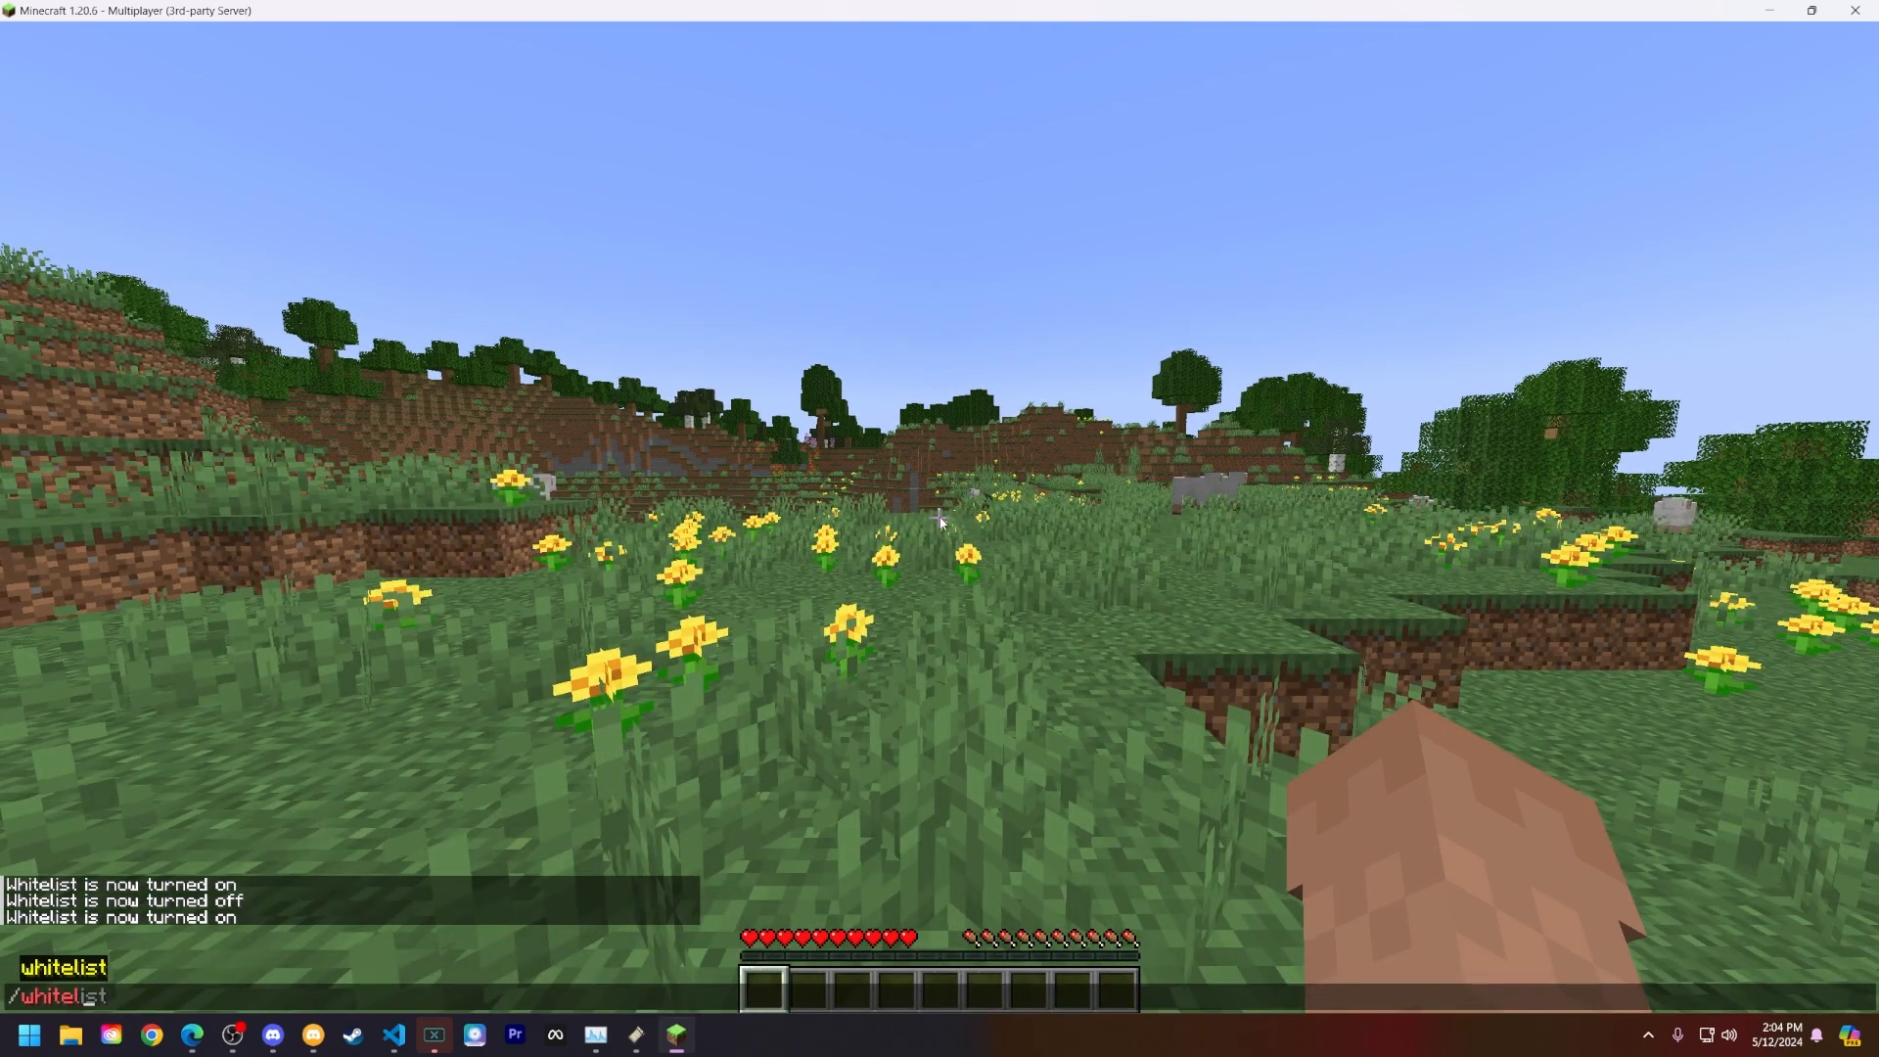
{"action": "type", "text": "add"}
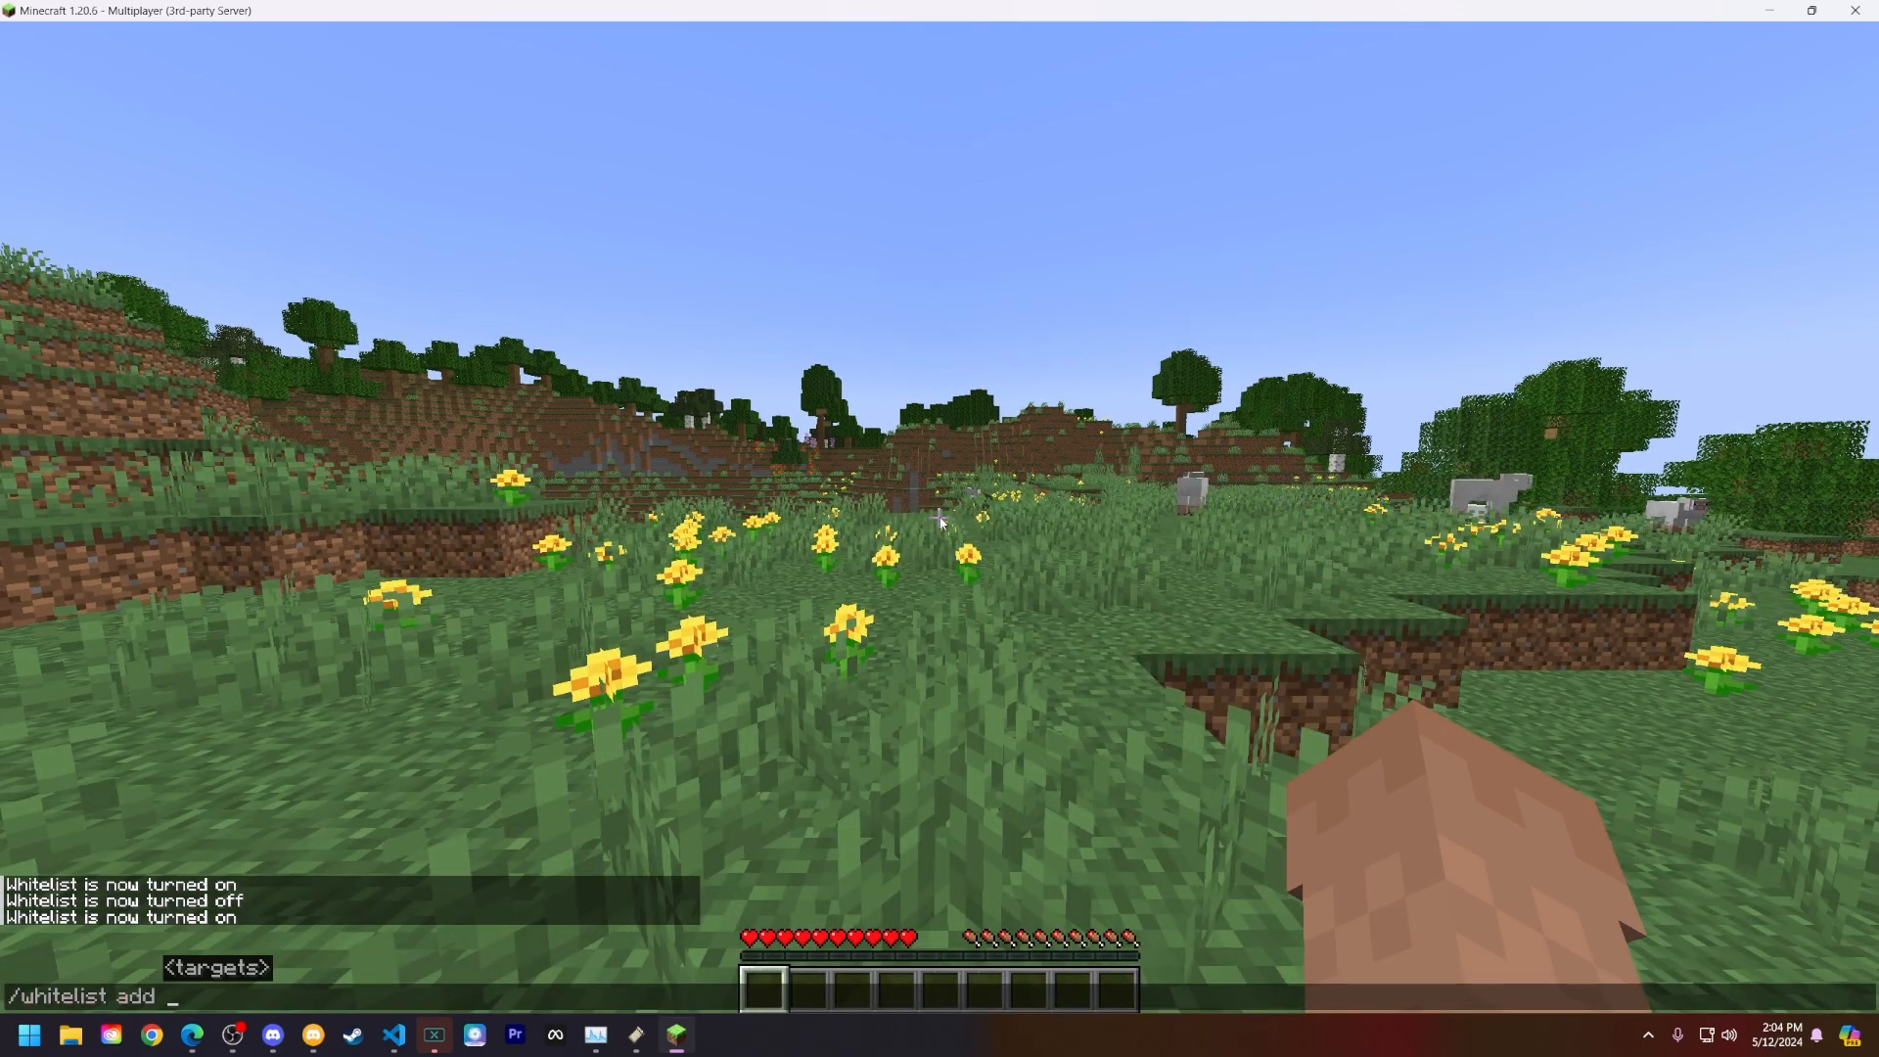
{"action": "type", "text": "Kinetic"}
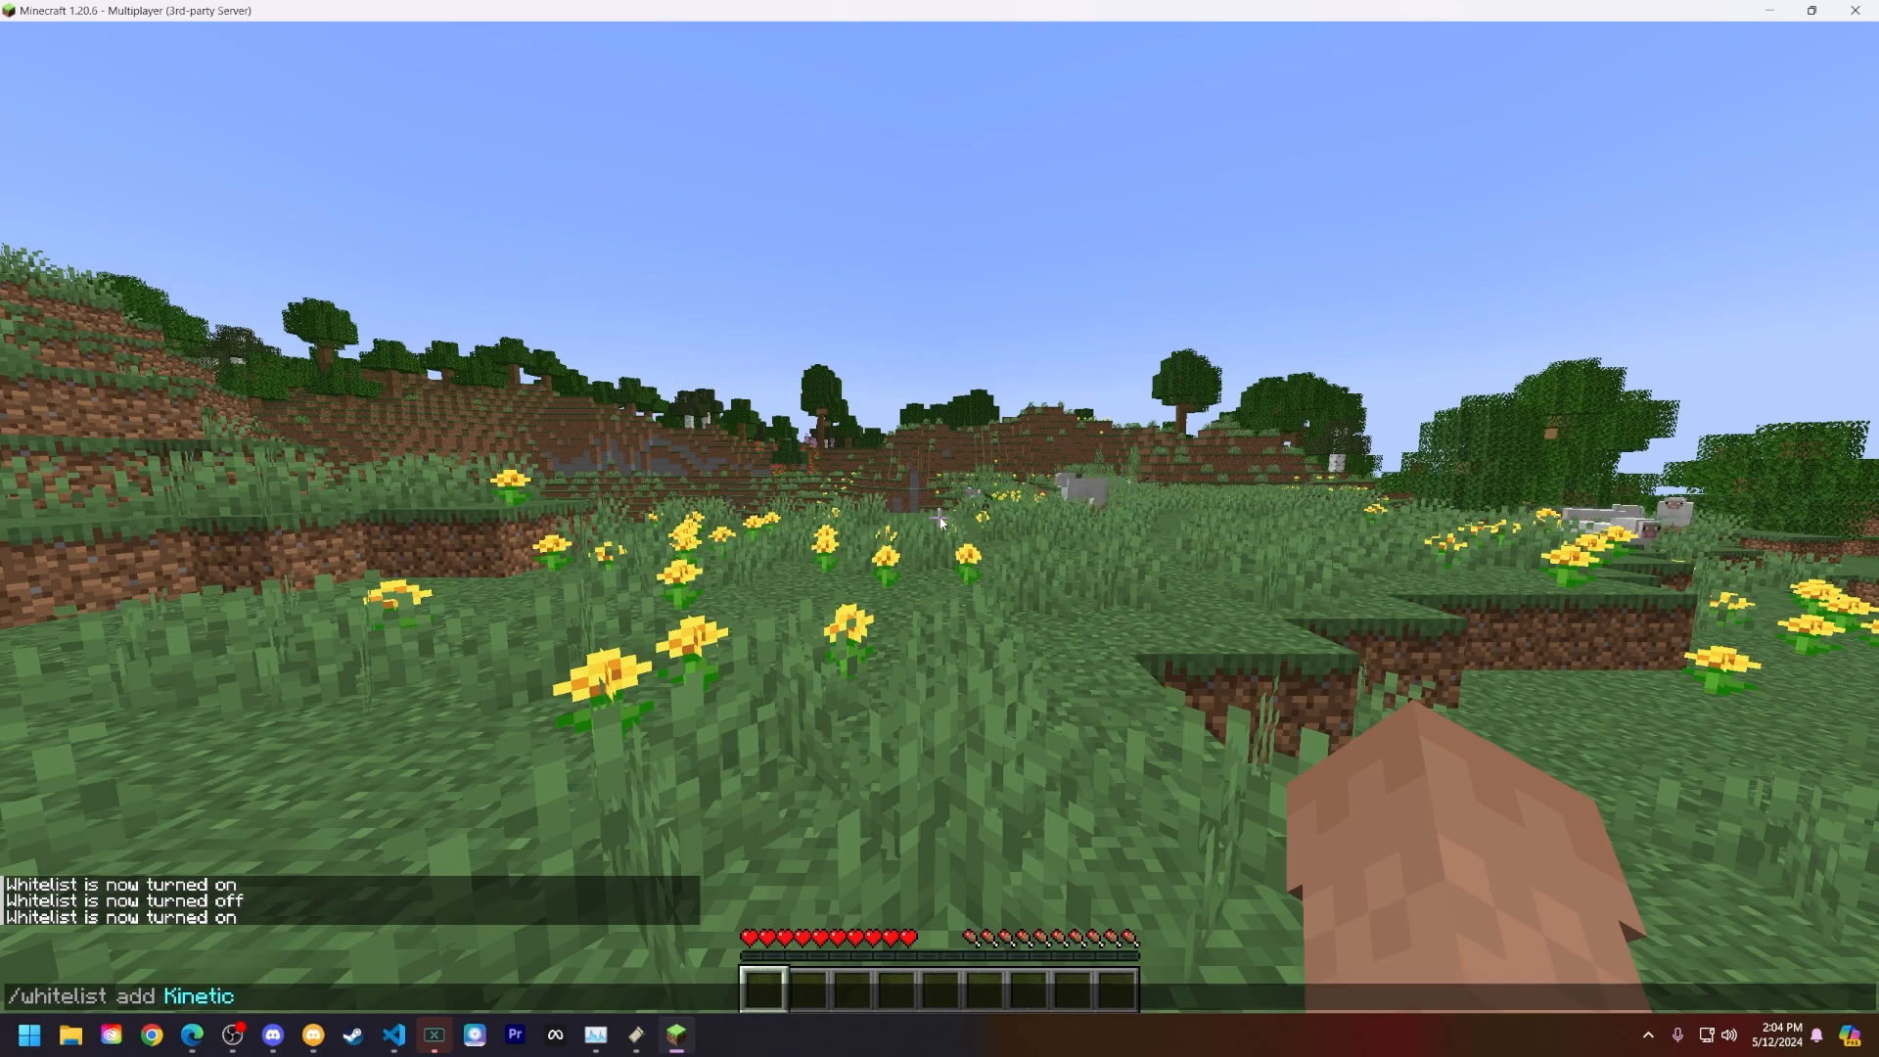
{"action": "type", "text": "Hosting"}
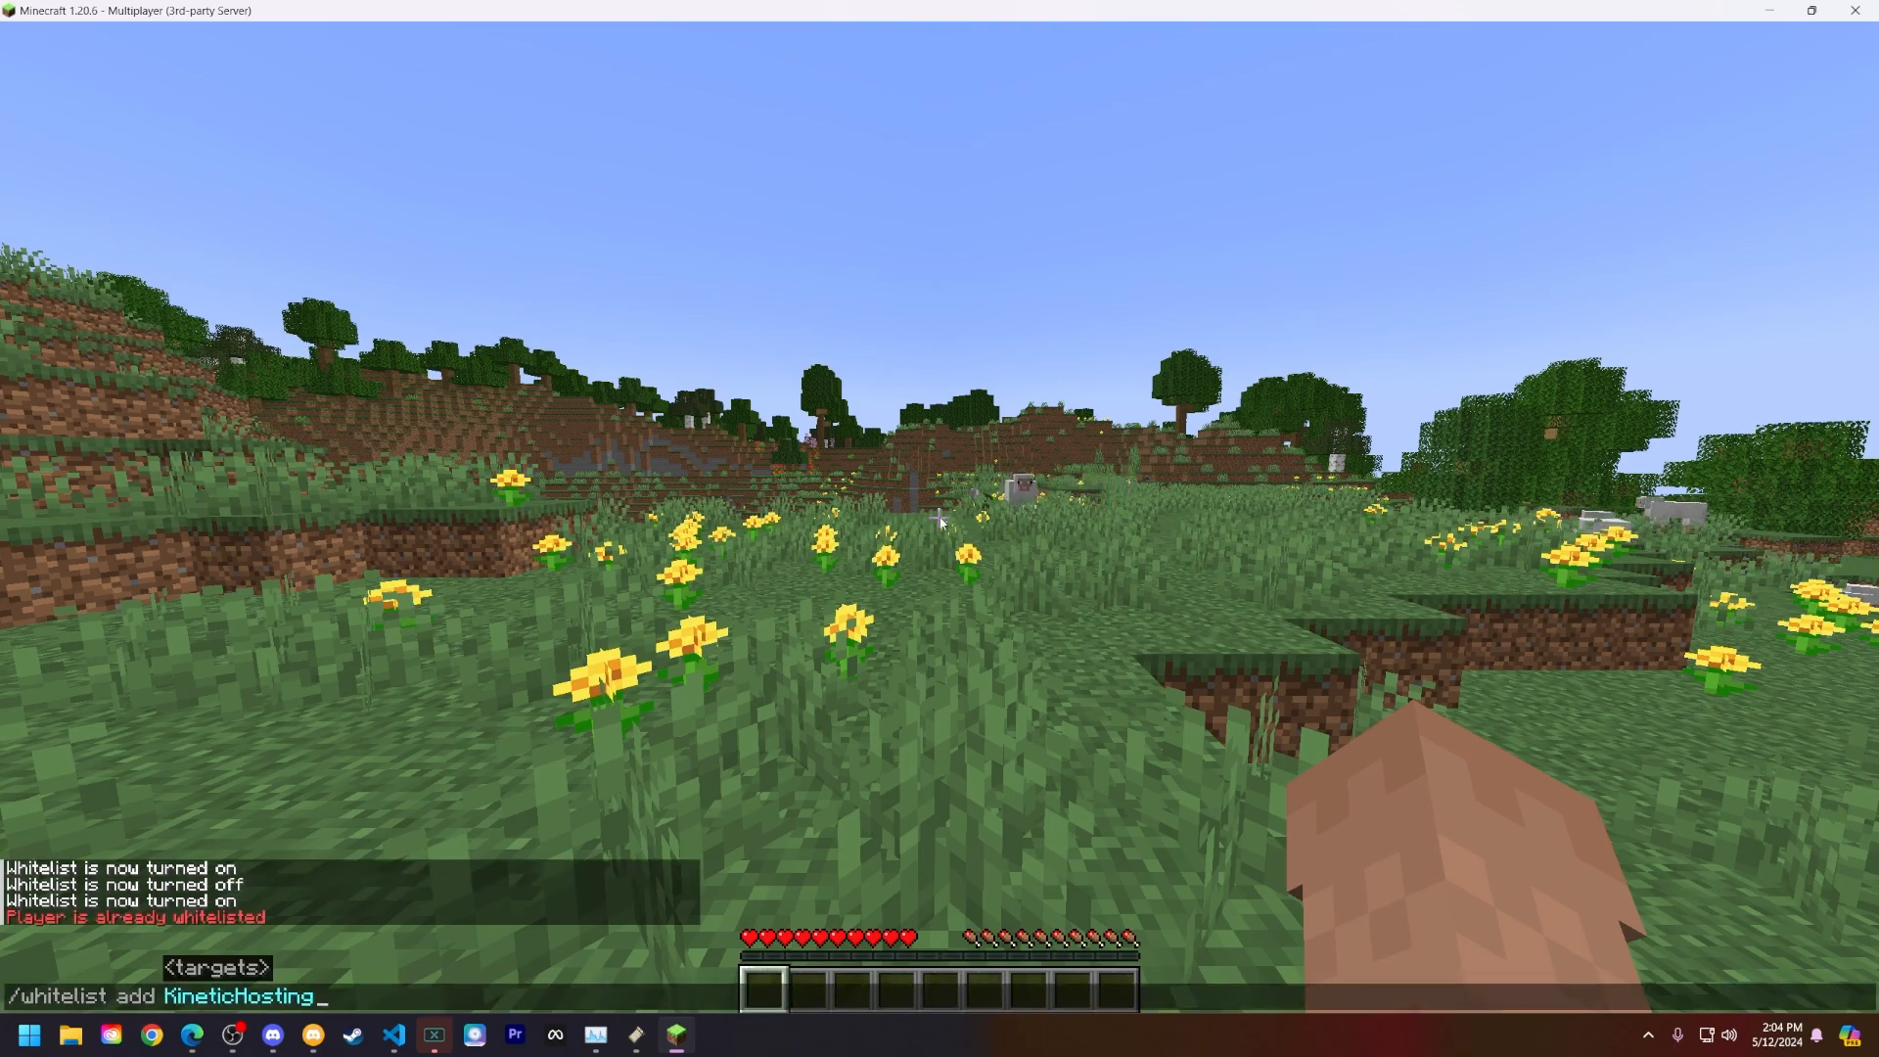